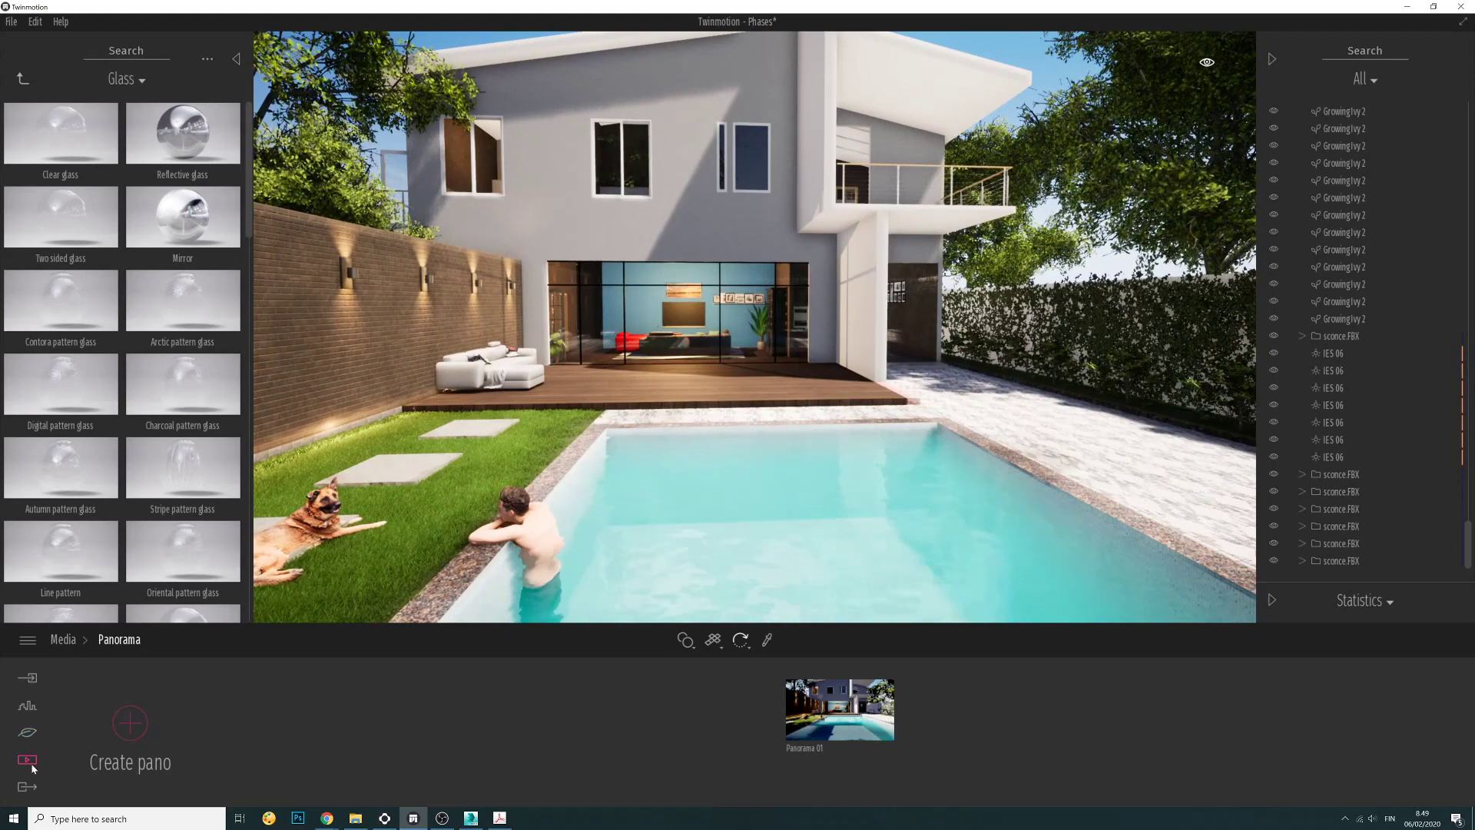
# Select Panorama 01 in the Media panorama captures and show its camera settings
pyautogui.click(63, 639)
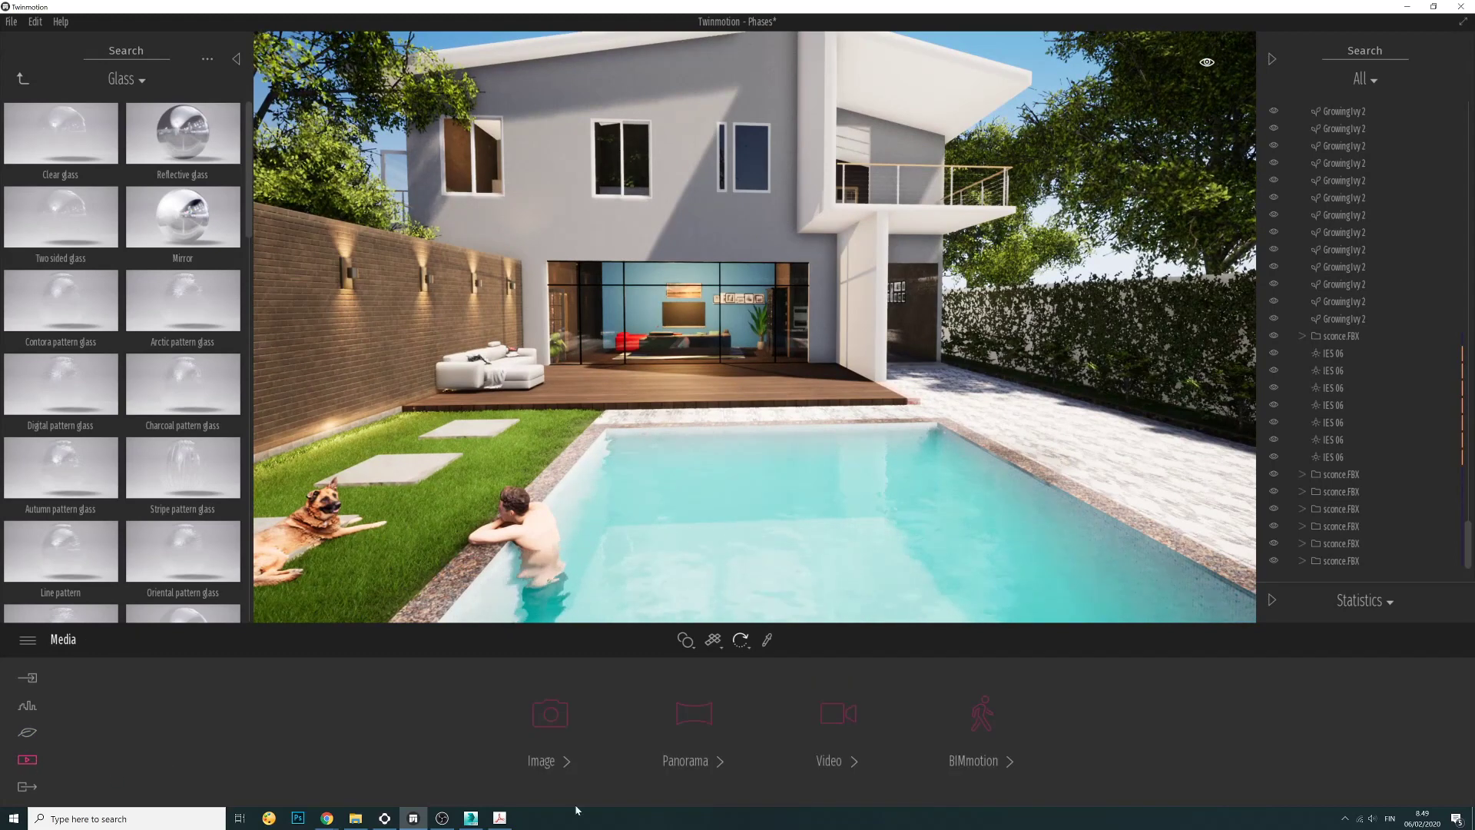
pyautogui.click(692, 712)
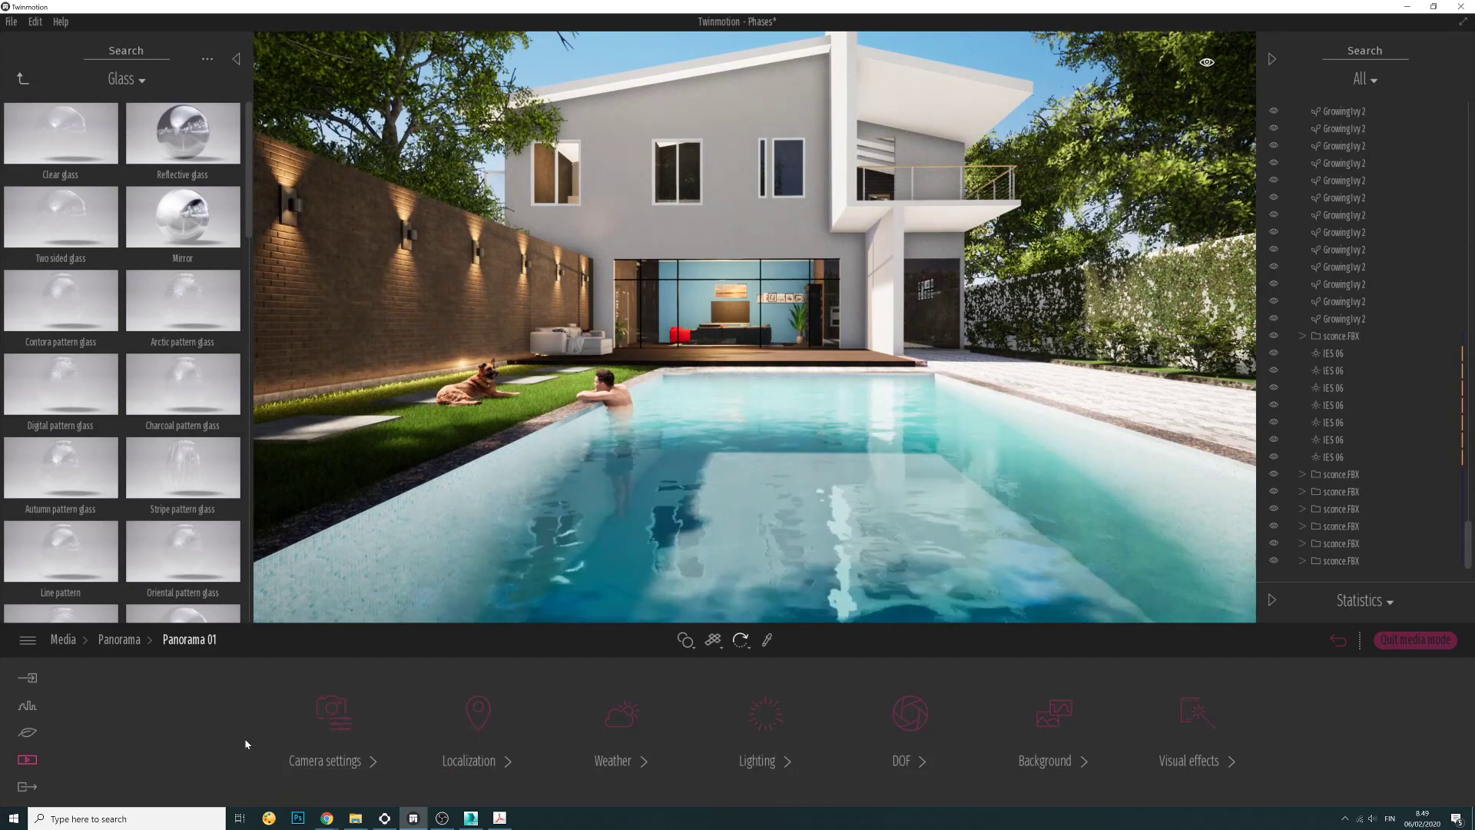
pyautogui.moveTo(348, 719)
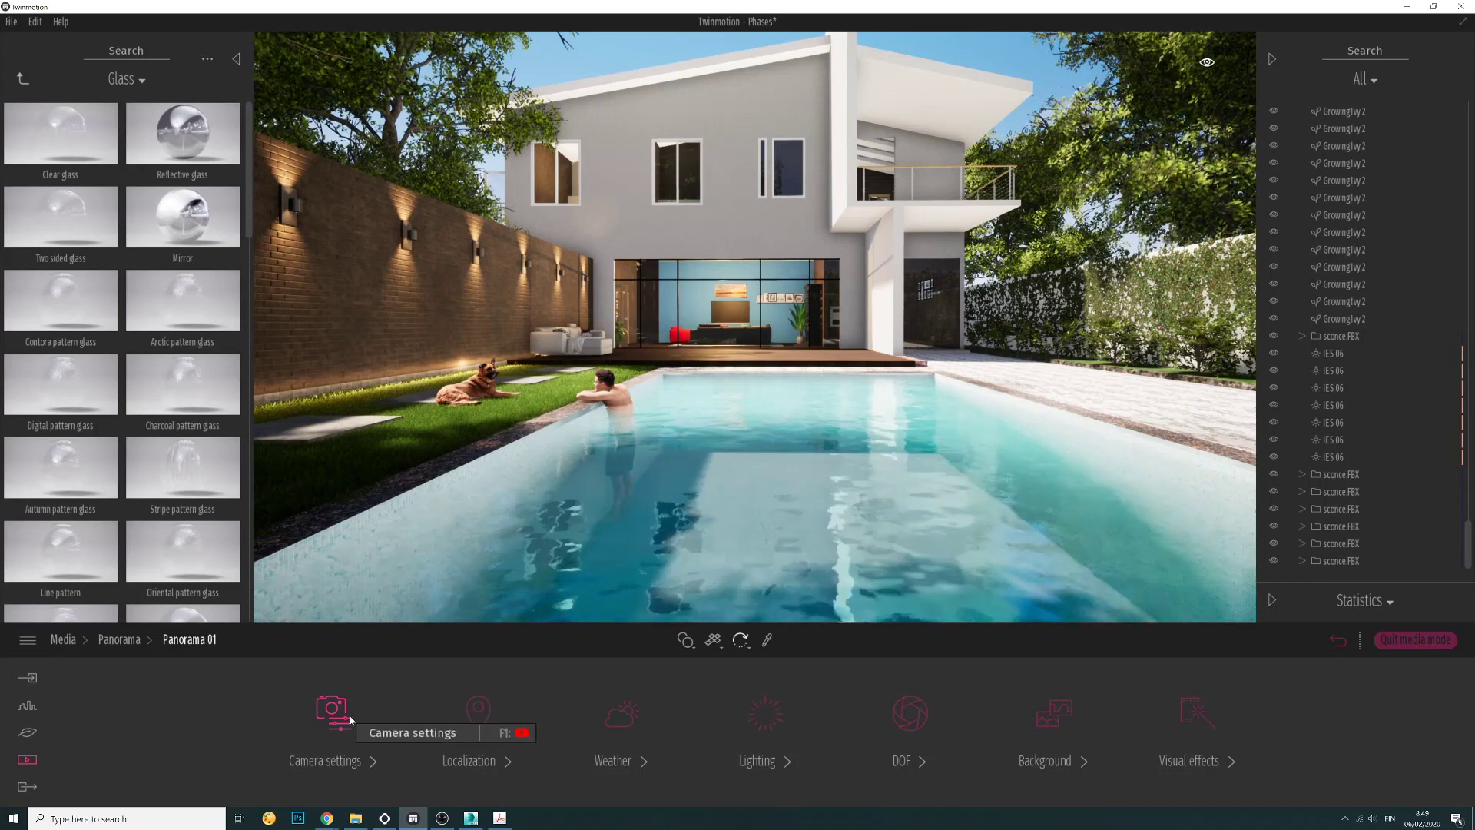
pyautogui.click(330, 709)
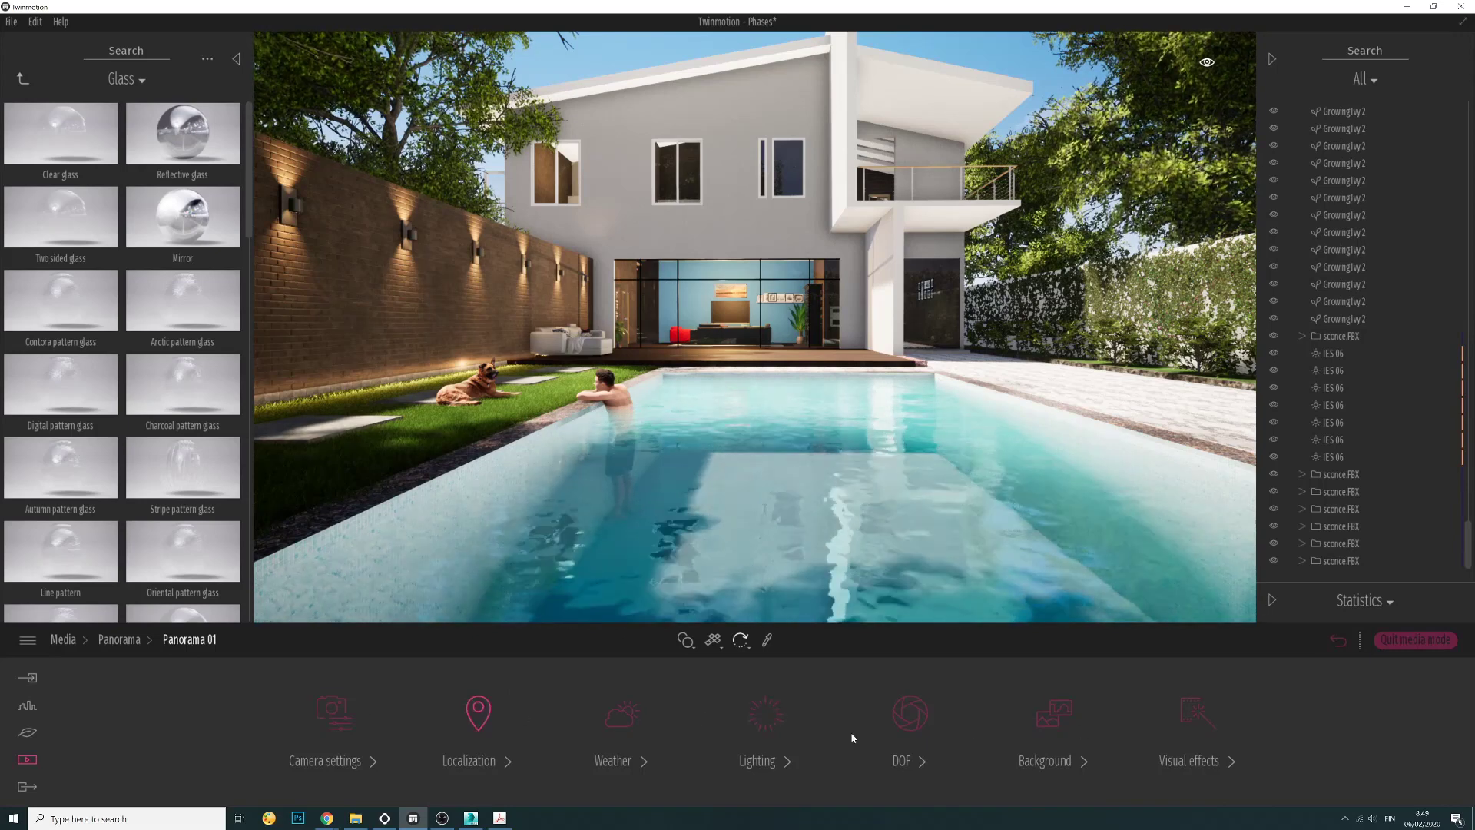
pyautogui.moveTo(498, 722)
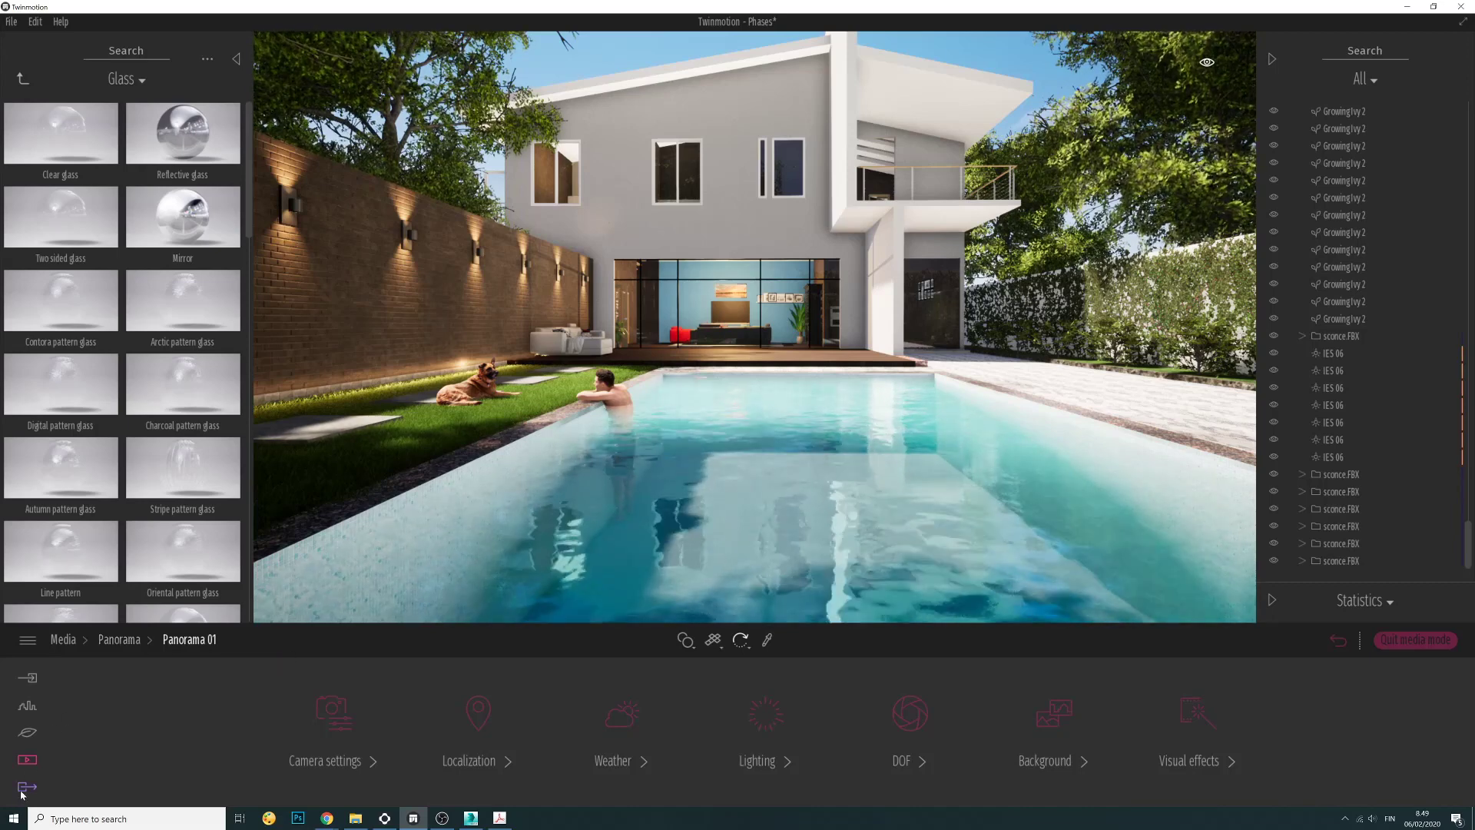
# Set the panorama export's 360 resolution to 8K and switch Max lighting off
pyautogui.click(26, 786)
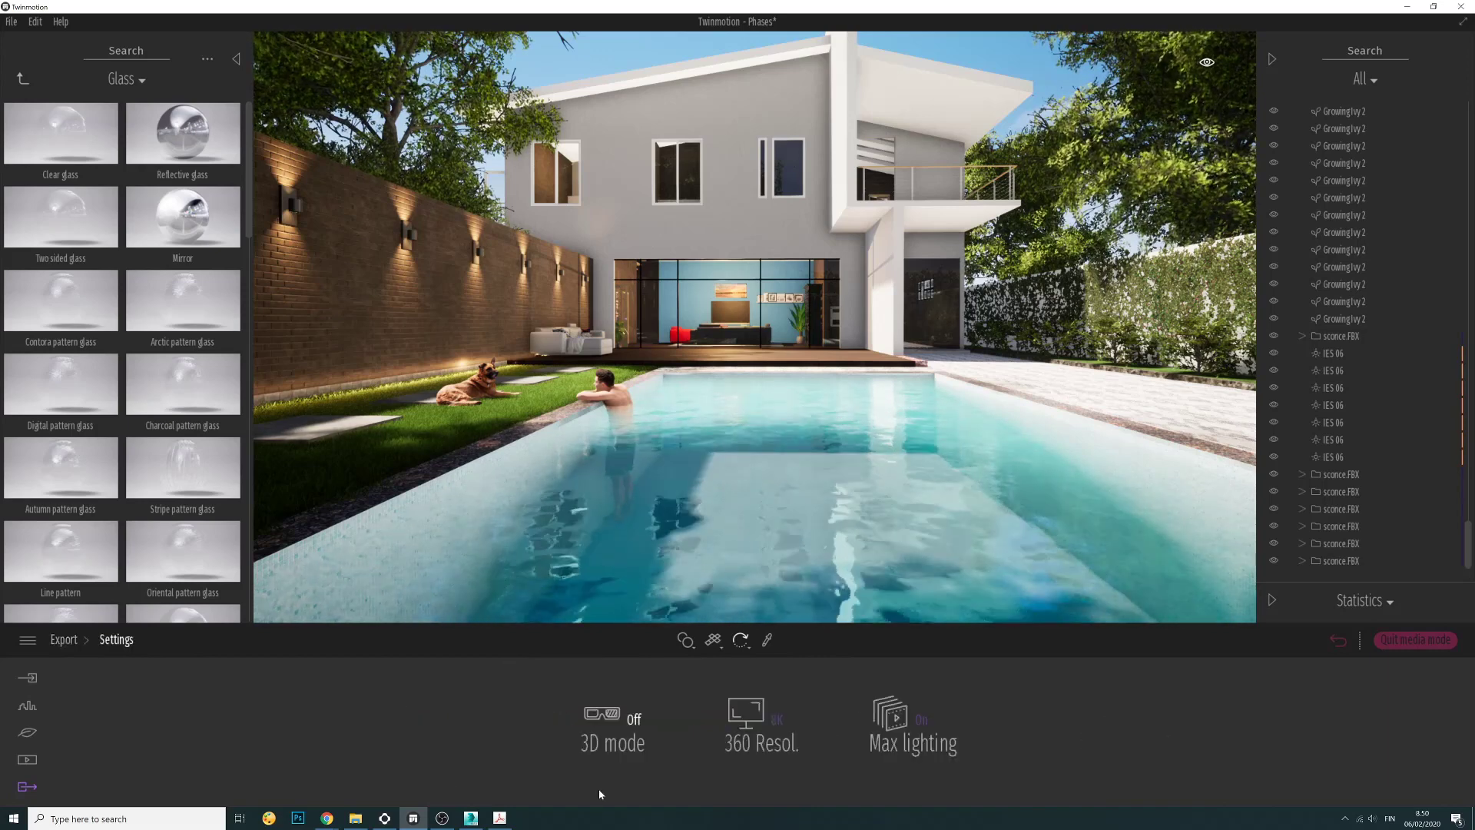
pyautogui.click(742, 712)
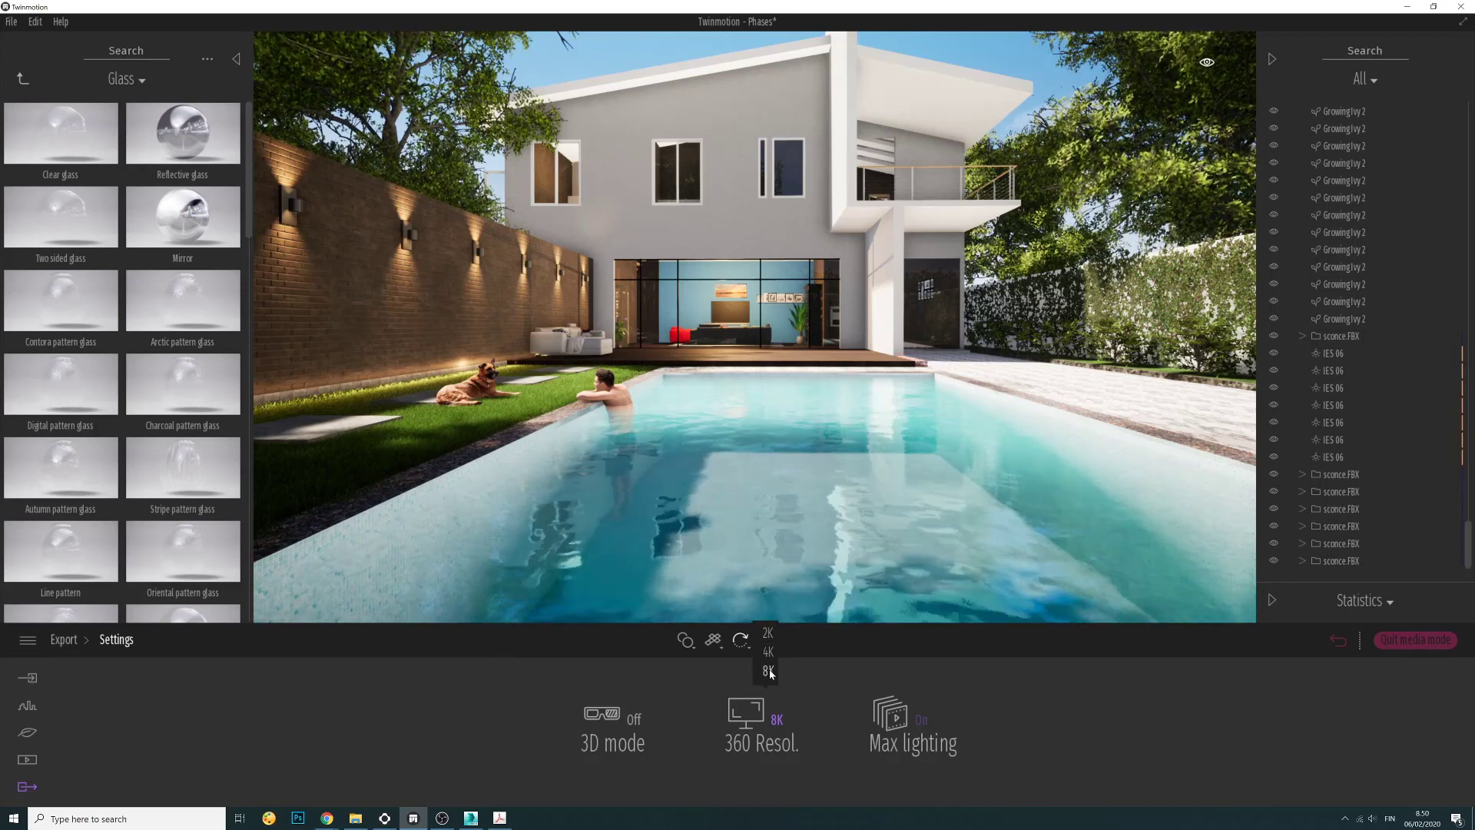
pyautogui.click(899, 724)
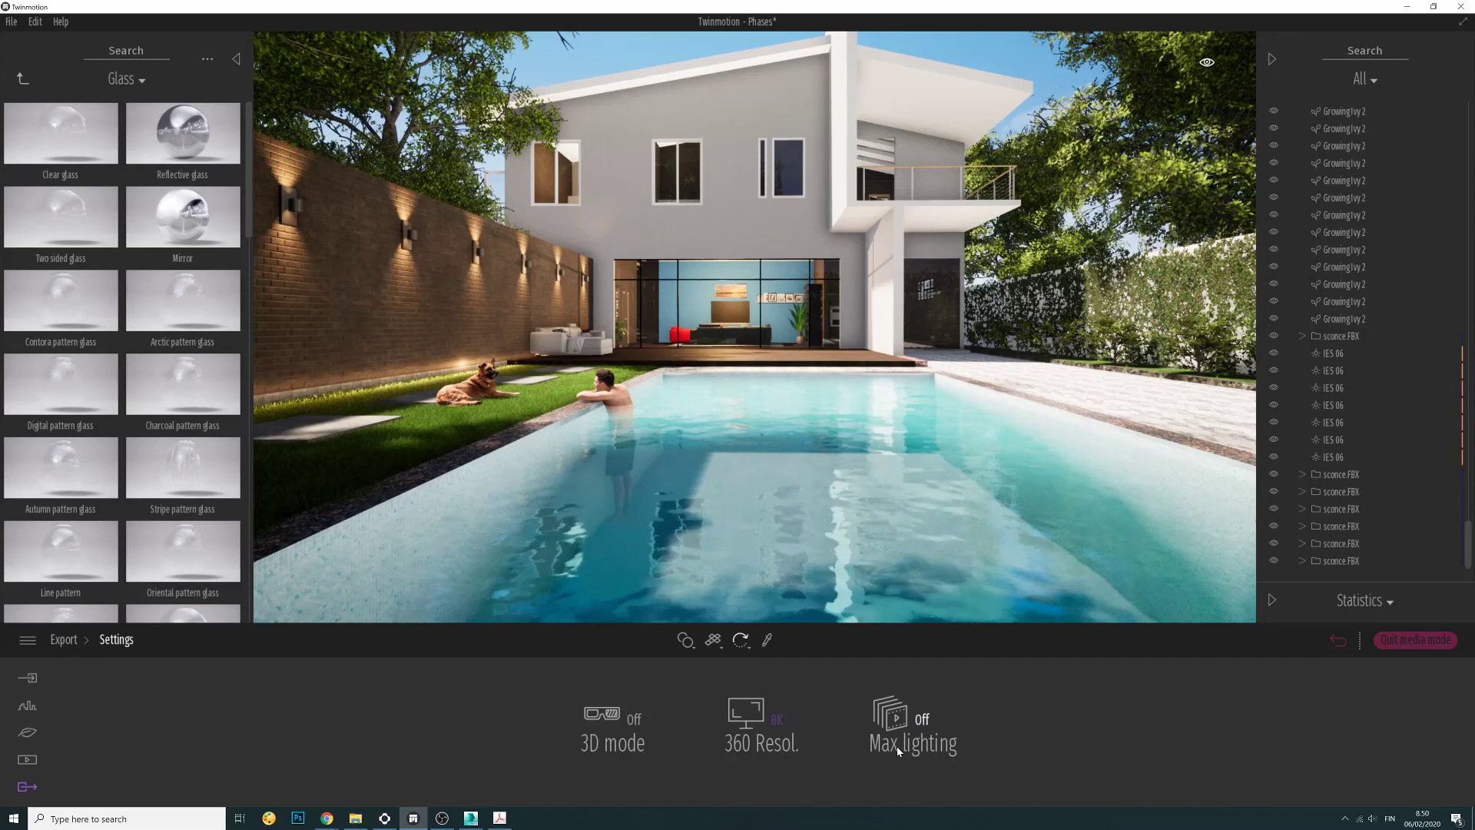
pyautogui.click(891, 710)
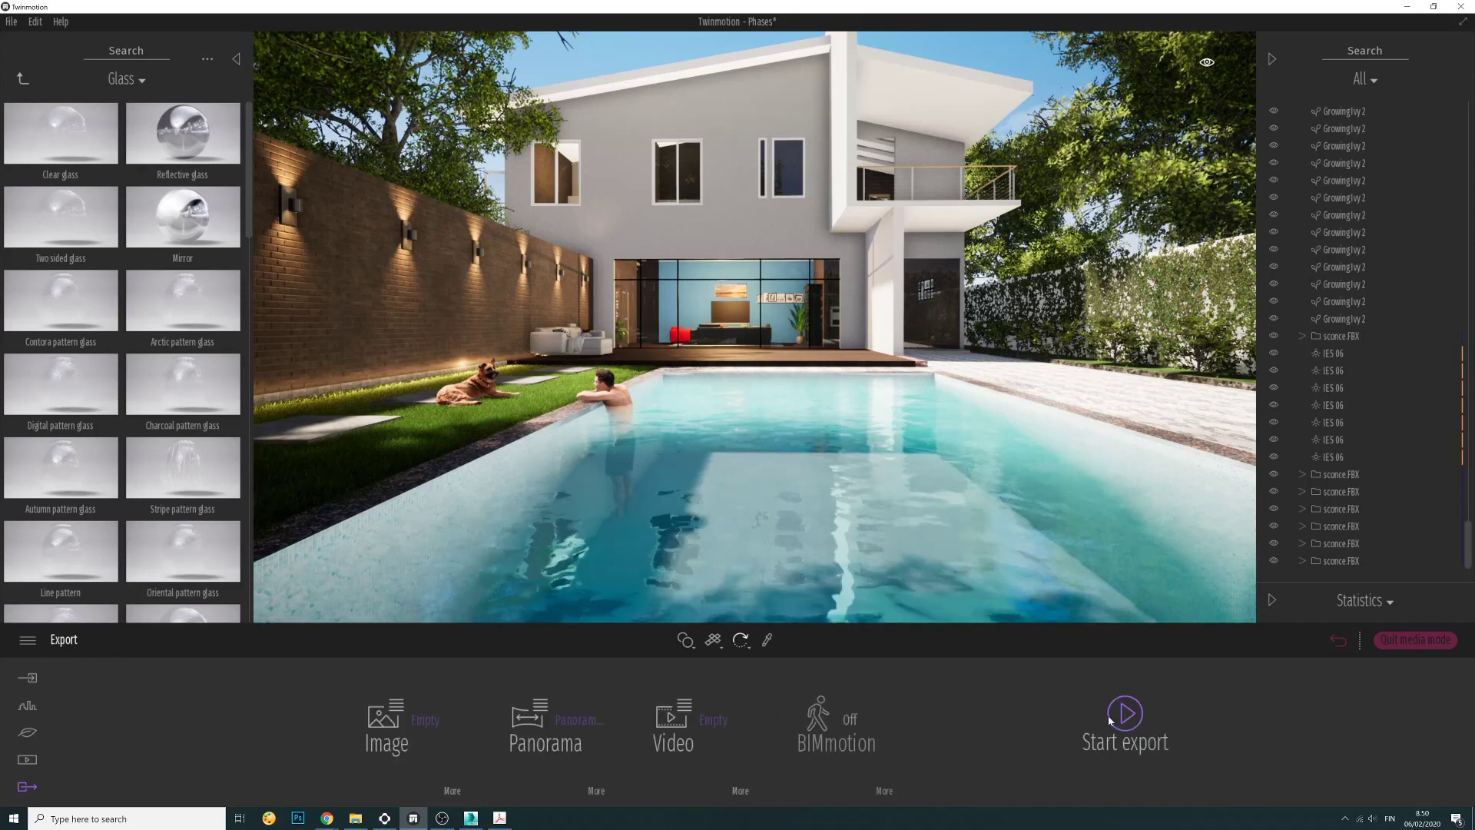
# Start the export and confirm the desktop folder as the destination
pyautogui.click(1124, 713)
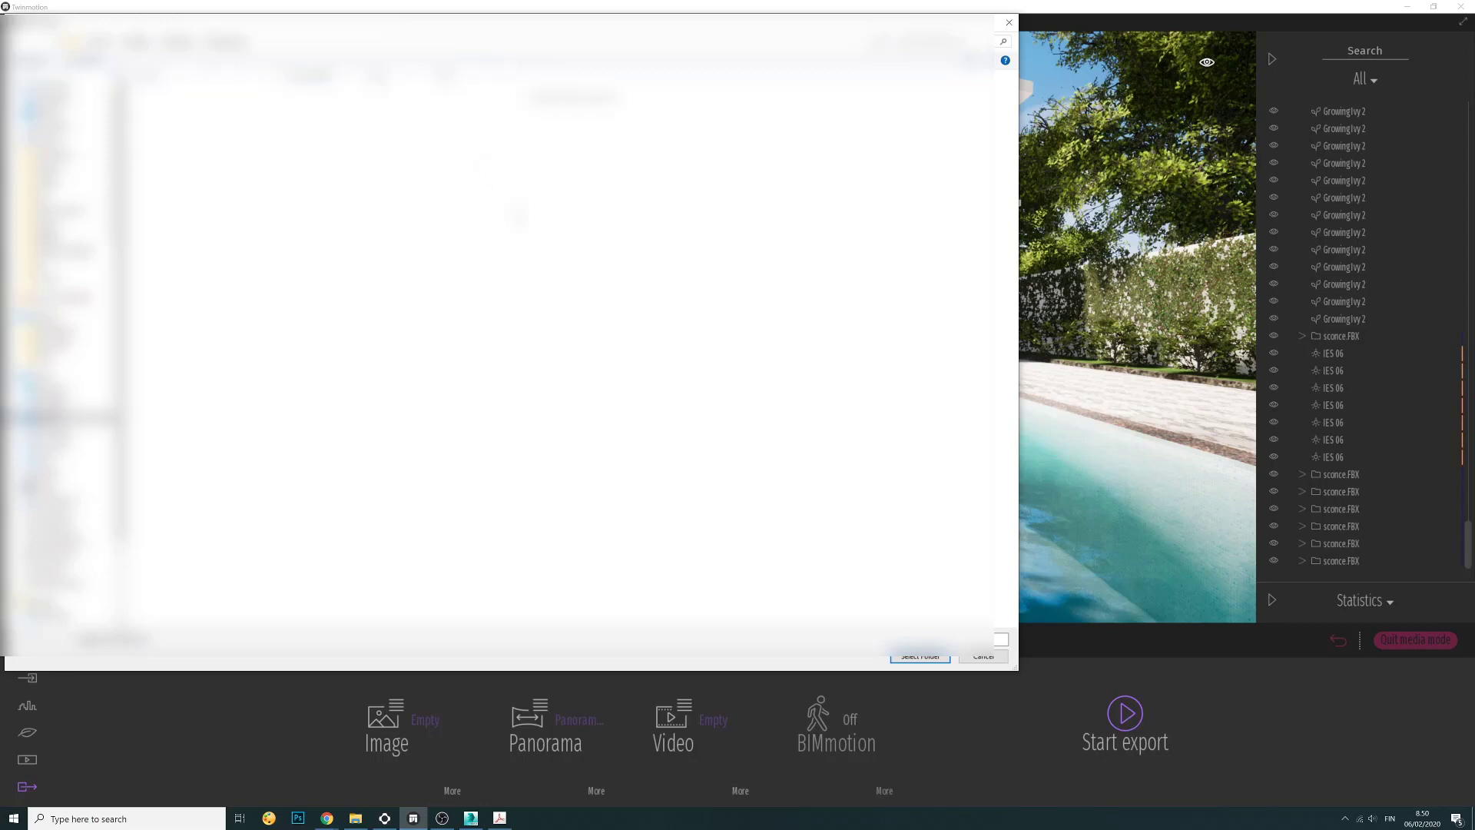
pyautogui.click(920, 655)
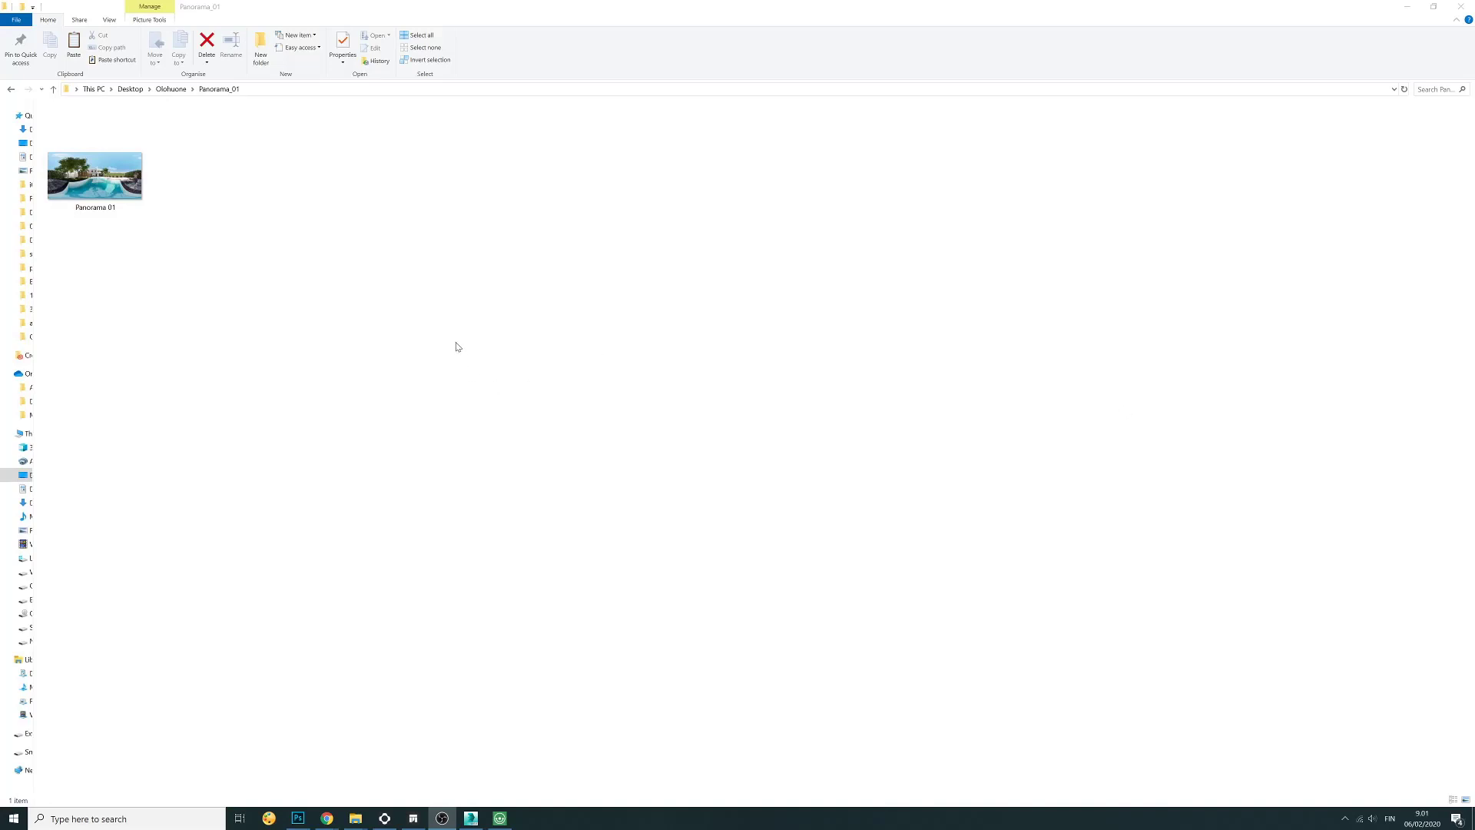
pyautogui.rightClick(458, 345)
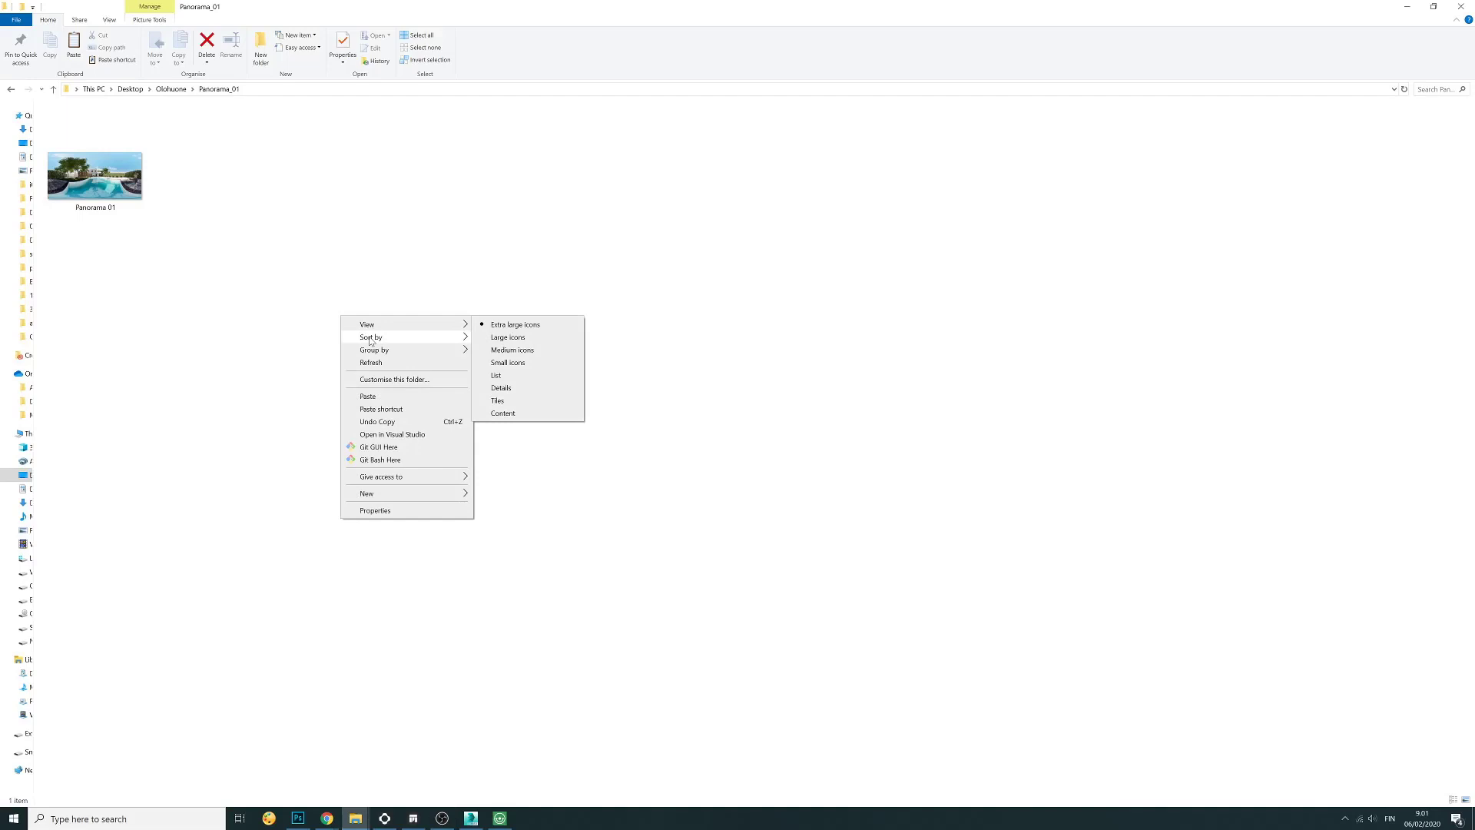
pyautogui.click(94, 177)
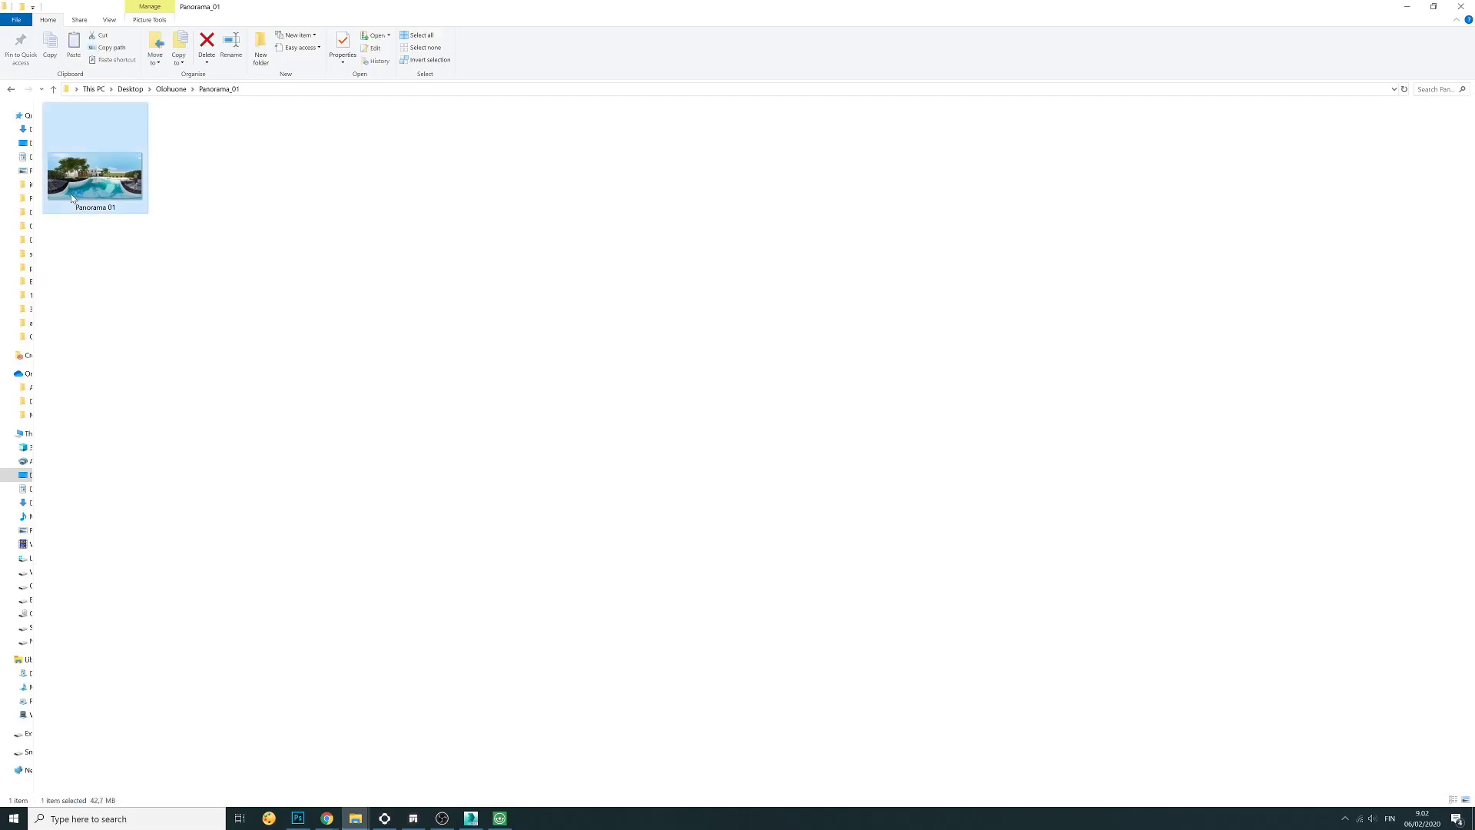
pyautogui.moveTo(159, 628)
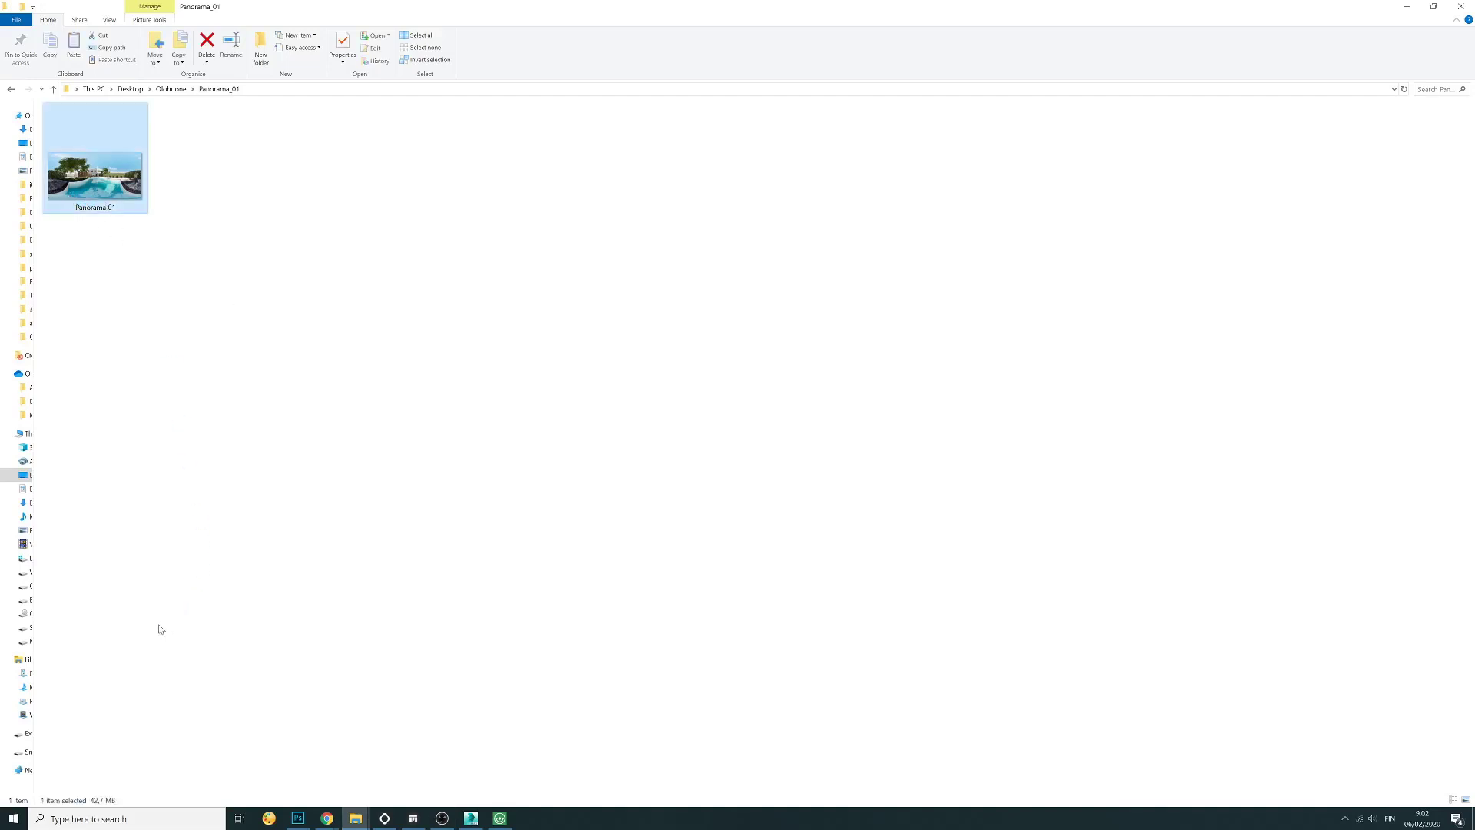
pyautogui.click(341, 40)
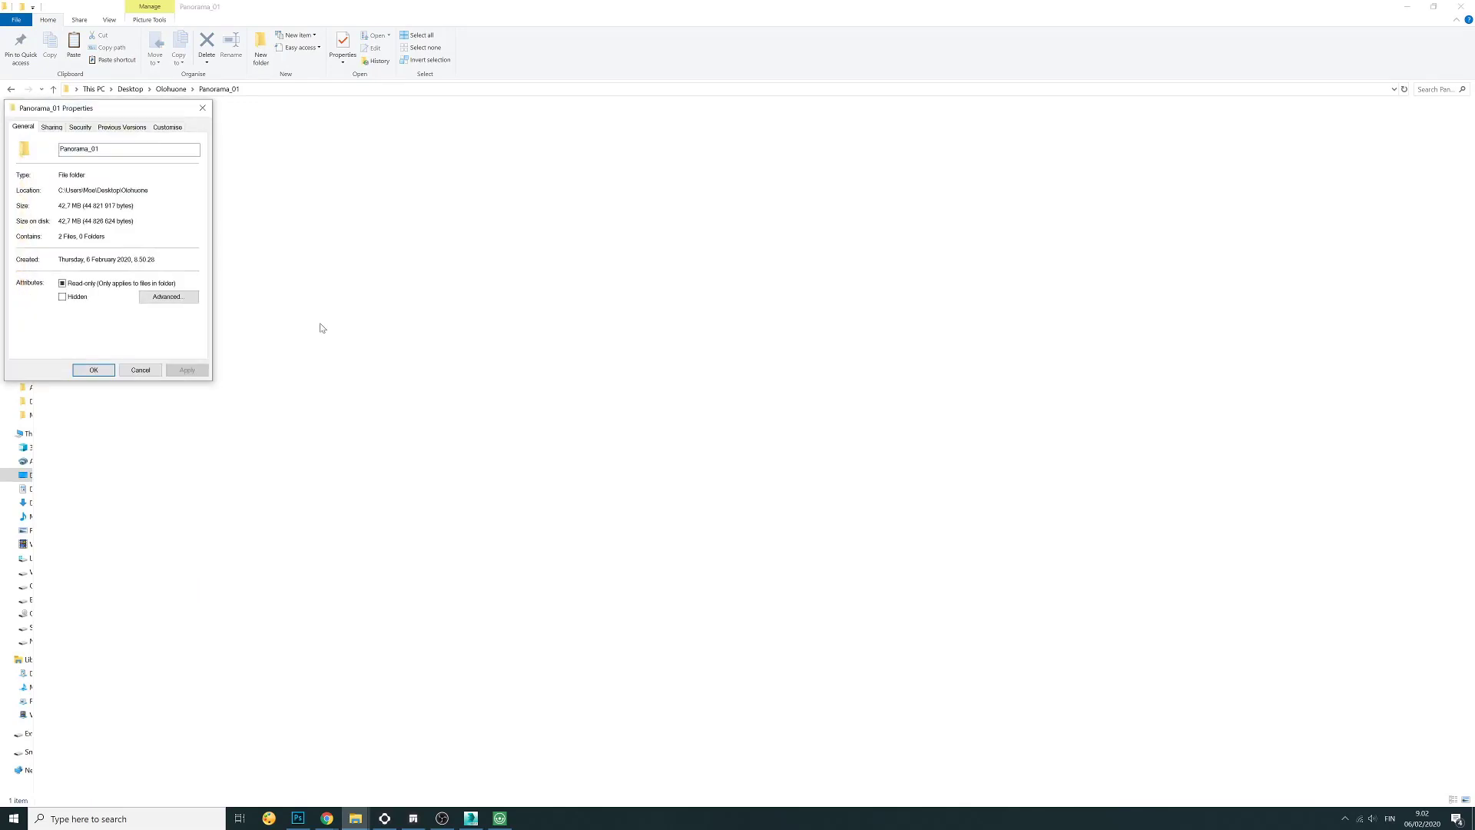
pyautogui.moveTo(55, 107); pyautogui.dragTo(273, 134)
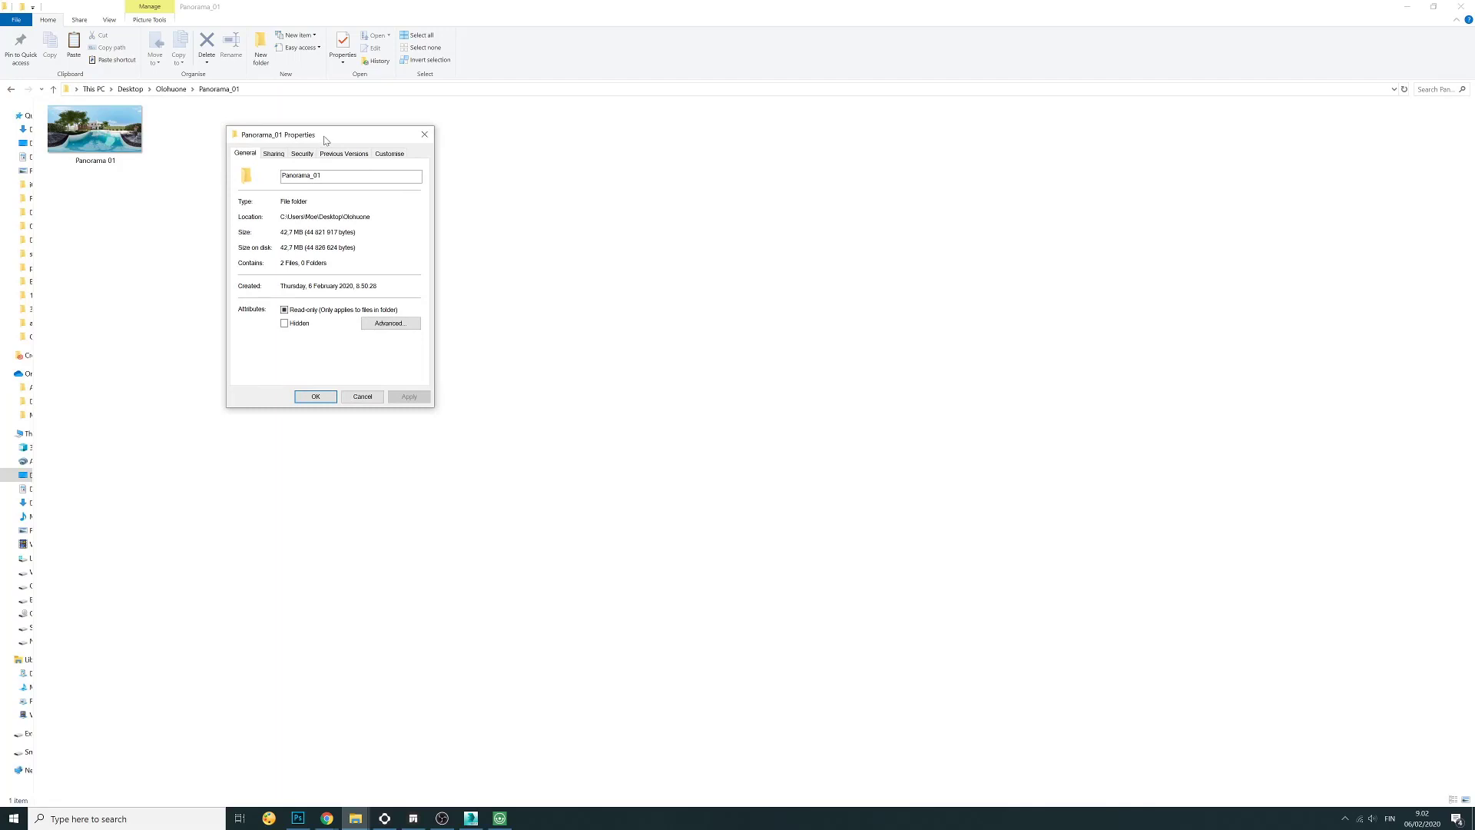
pyautogui.moveTo(424, 135)
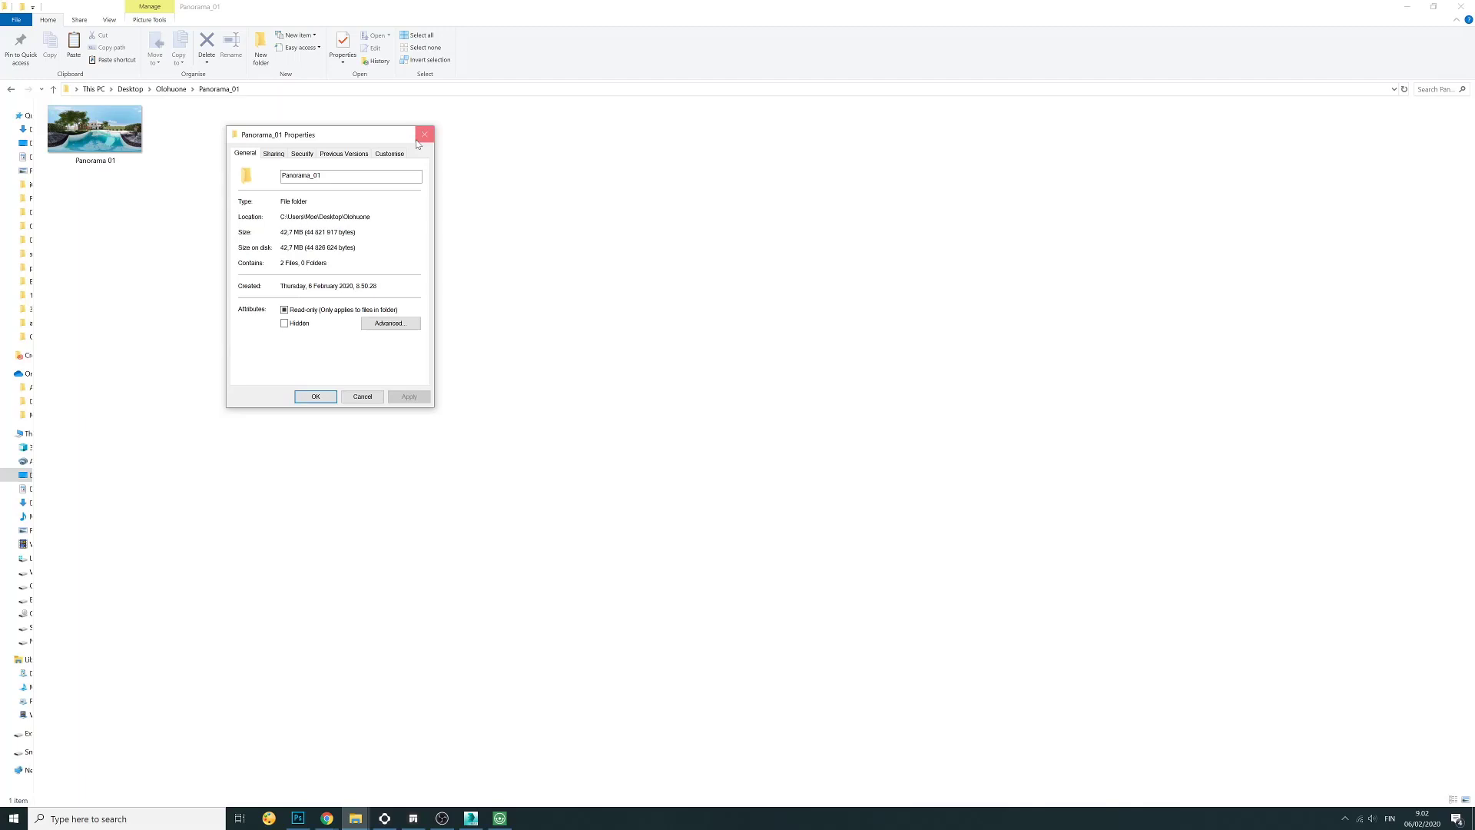
pyautogui.click(424, 135)
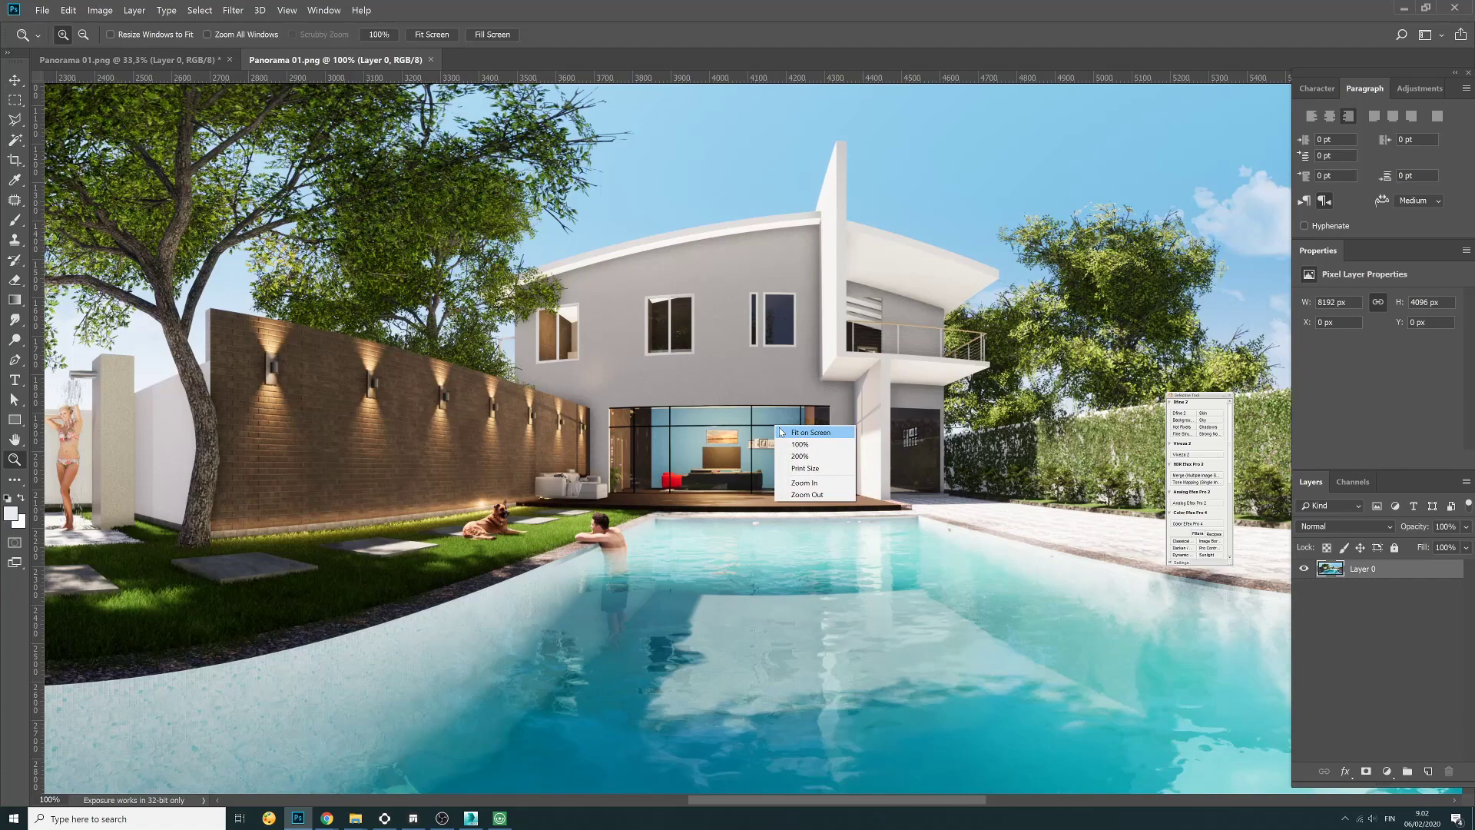
# Fit the whole Panorama 01.png render on screen
pyautogui.click(810, 432)
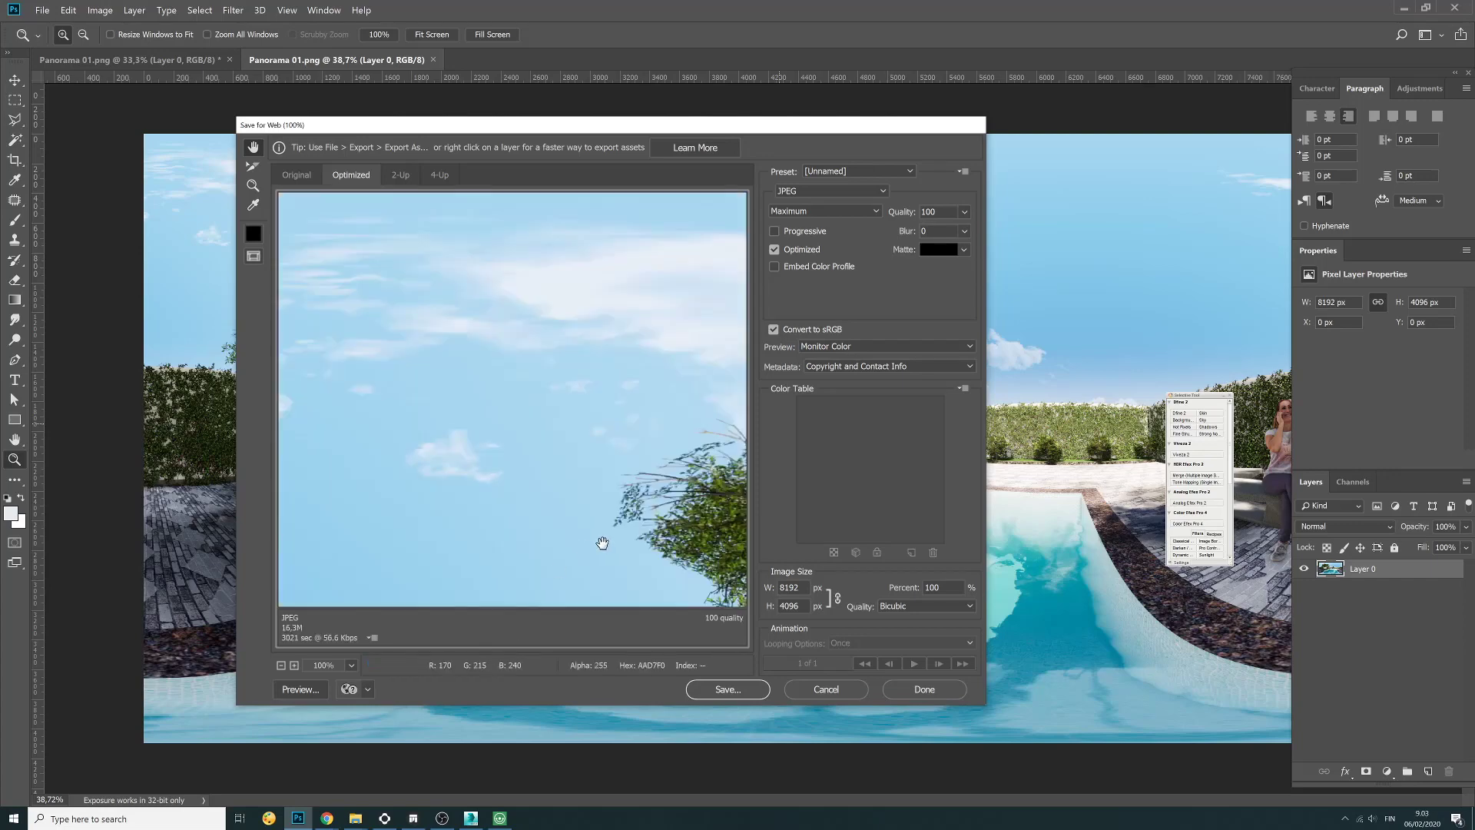
# Inspect the JPEG quality-100 preview around the sky, shower and brick wall, then save it
pyautogui.moveTo(602, 543); pyautogui.dragTo(528, 380)
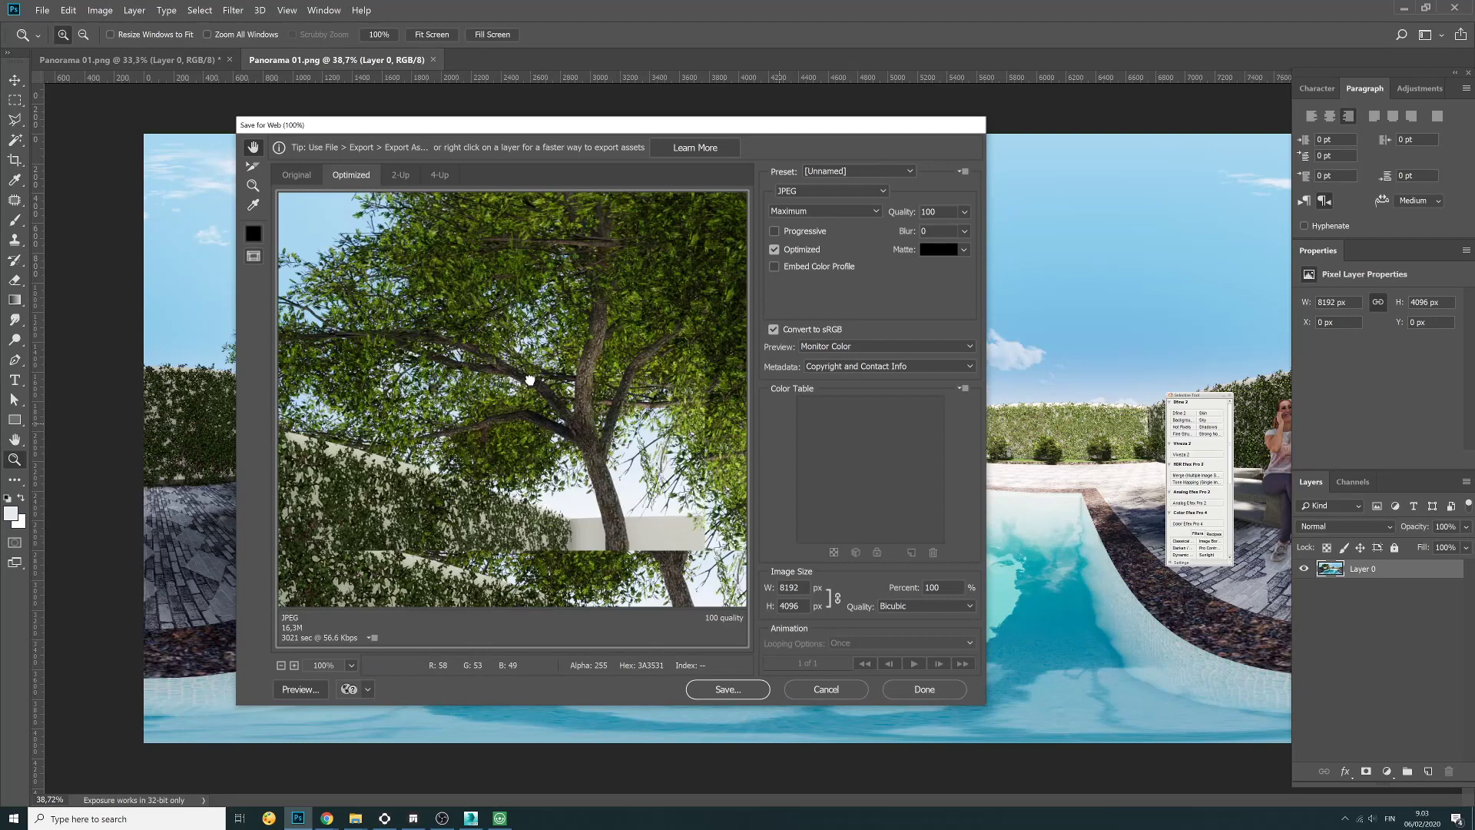
pyautogui.moveTo(528, 379); pyautogui.dragTo(508, 478)
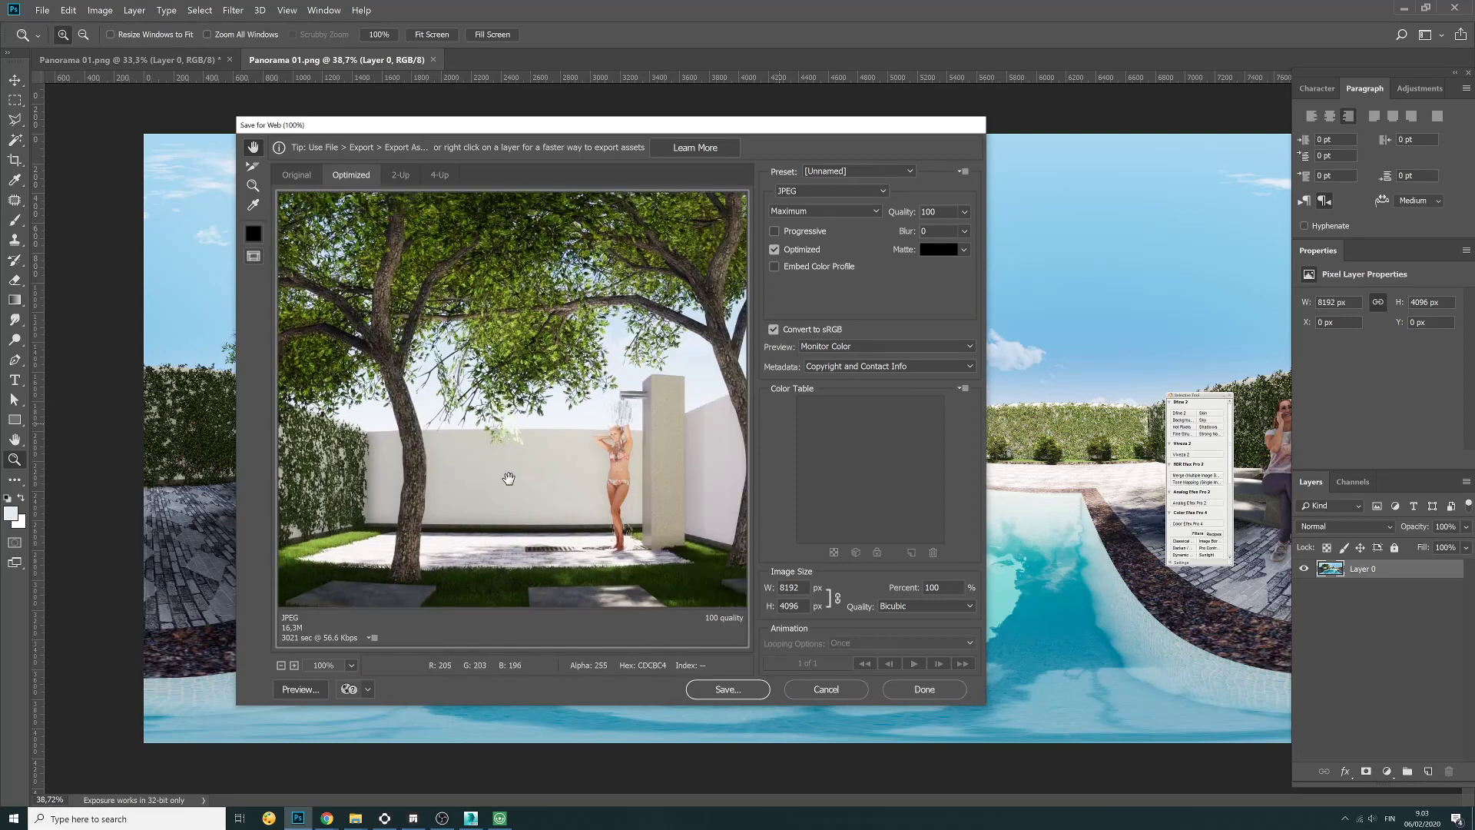
pyautogui.moveTo(509, 478); pyautogui.dragTo(547, 498)
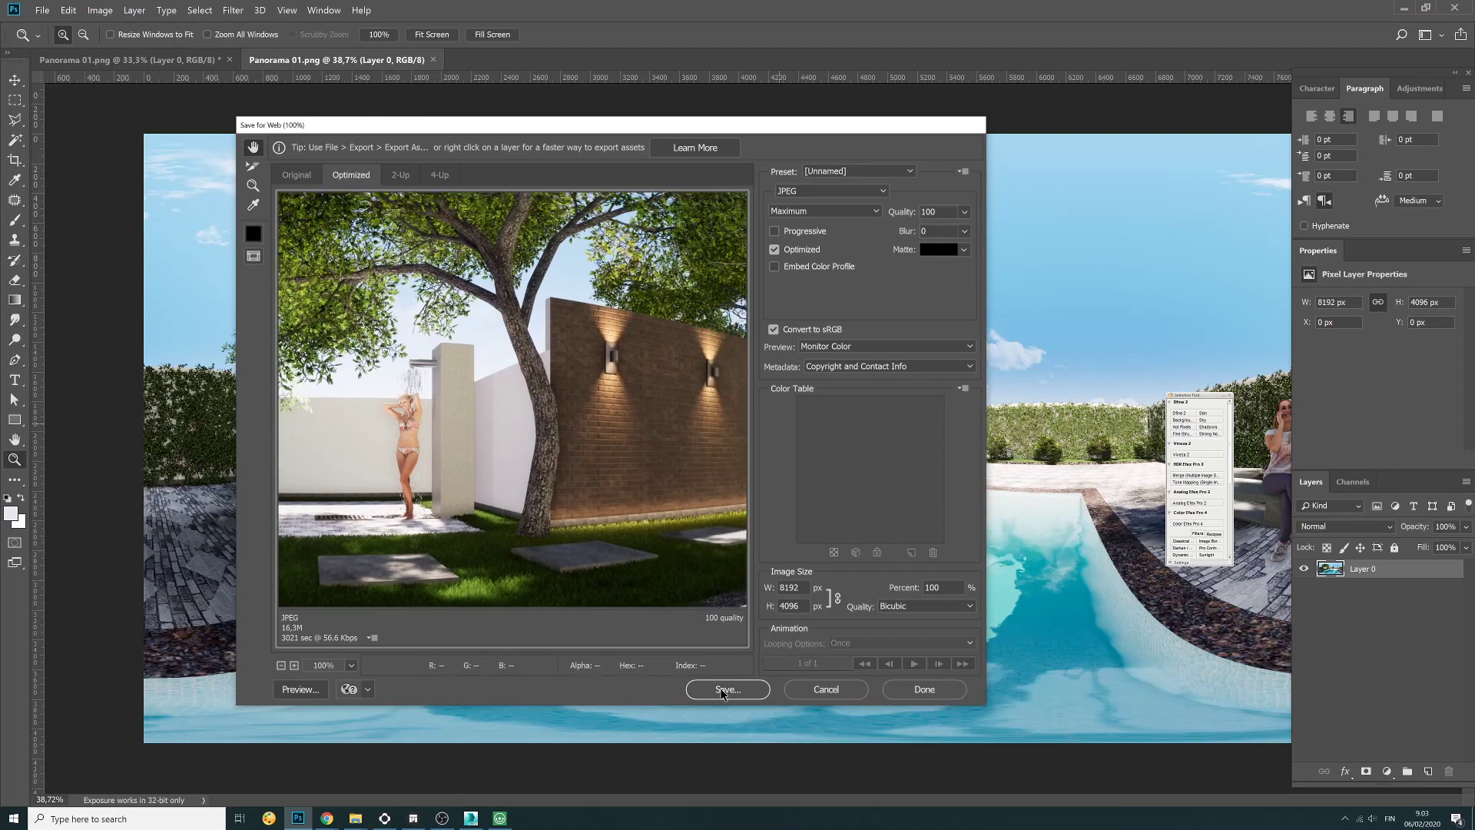
pyautogui.click(729, 689)
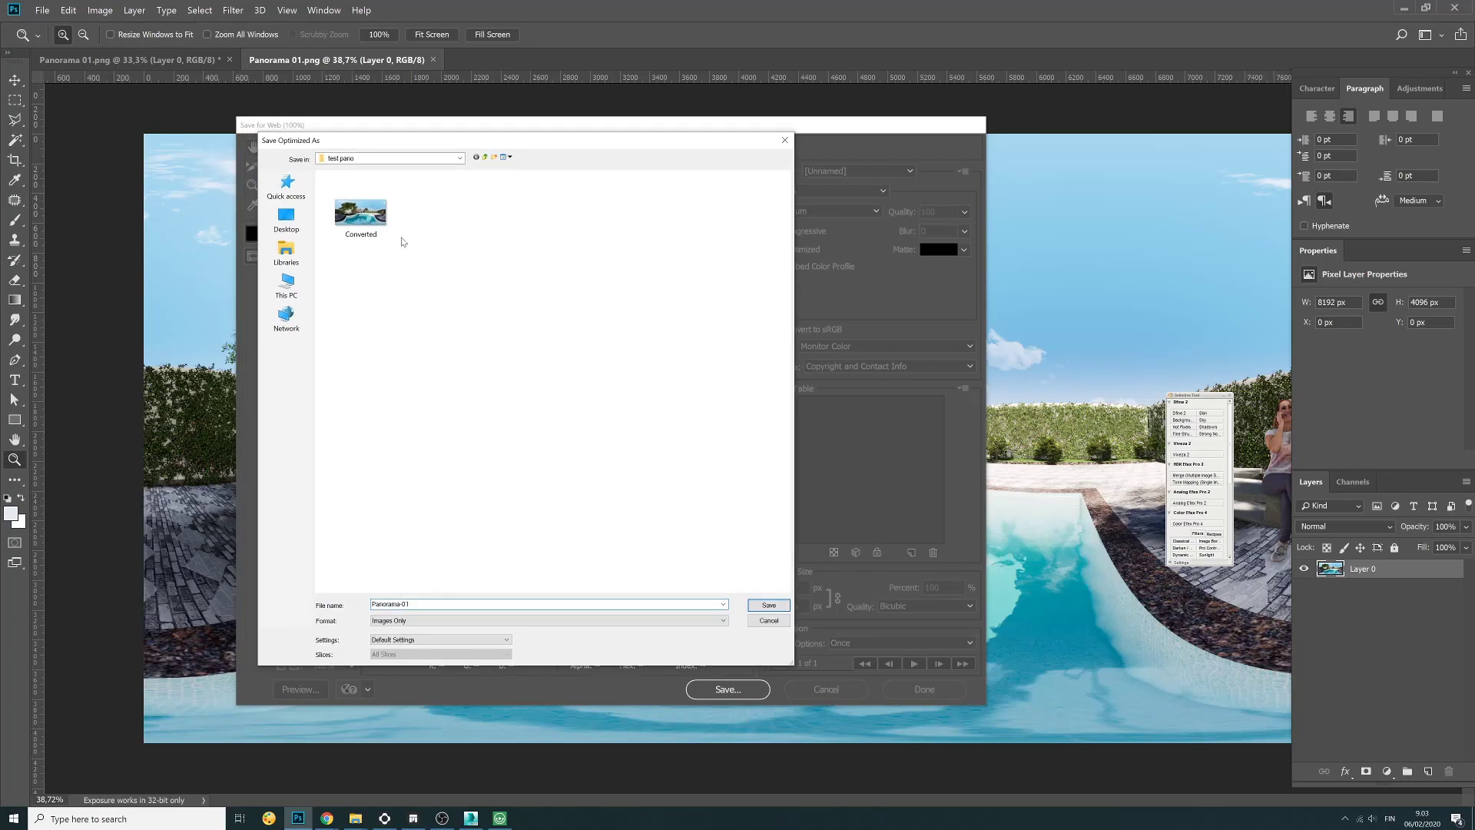
# Save the JPEG into the Panorama_01 folder as Pano converted.jpg
pyautogui.click(485, 158)
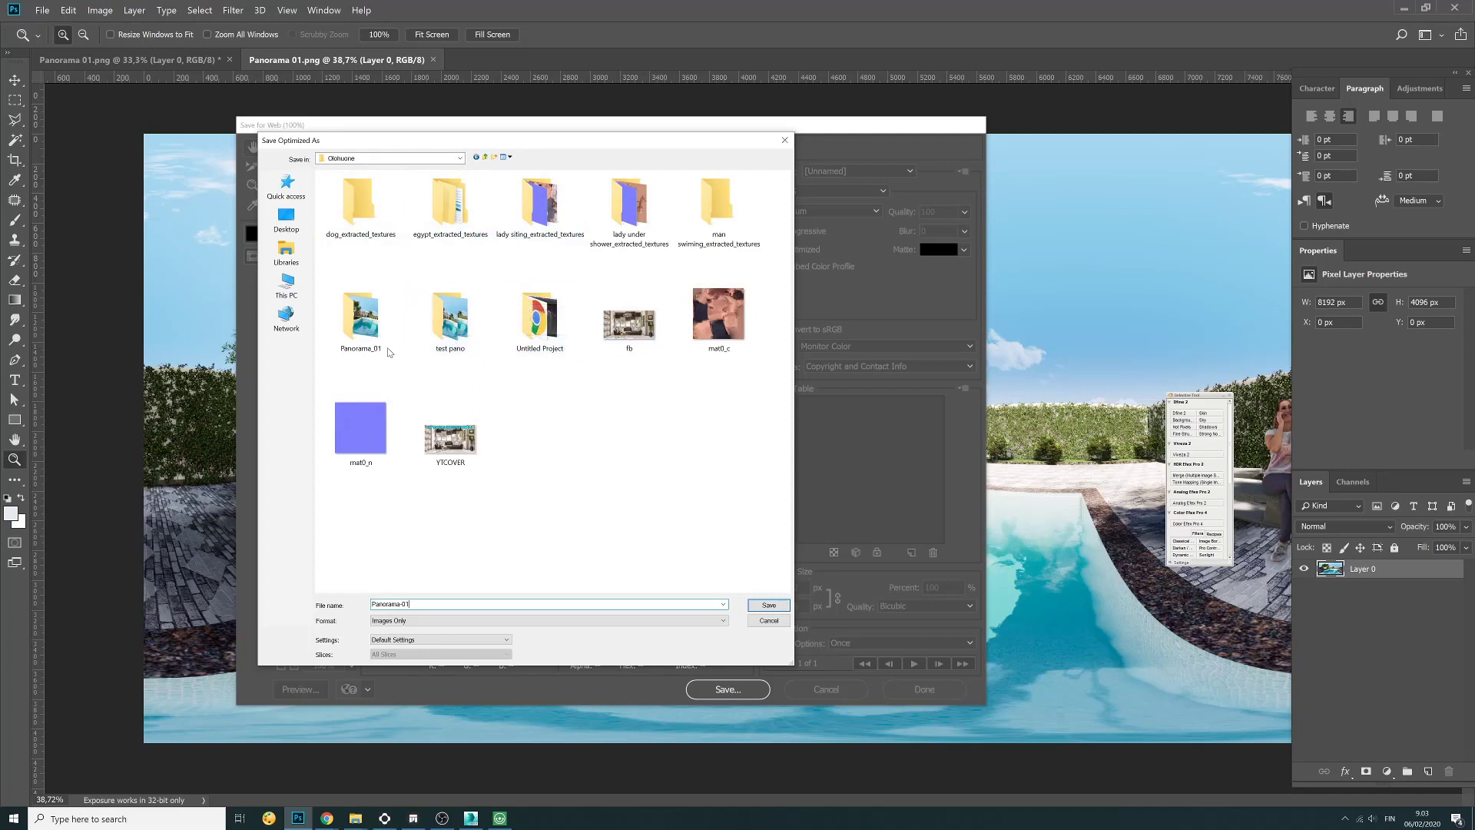
pyautogui.doubleClick(360, 314)
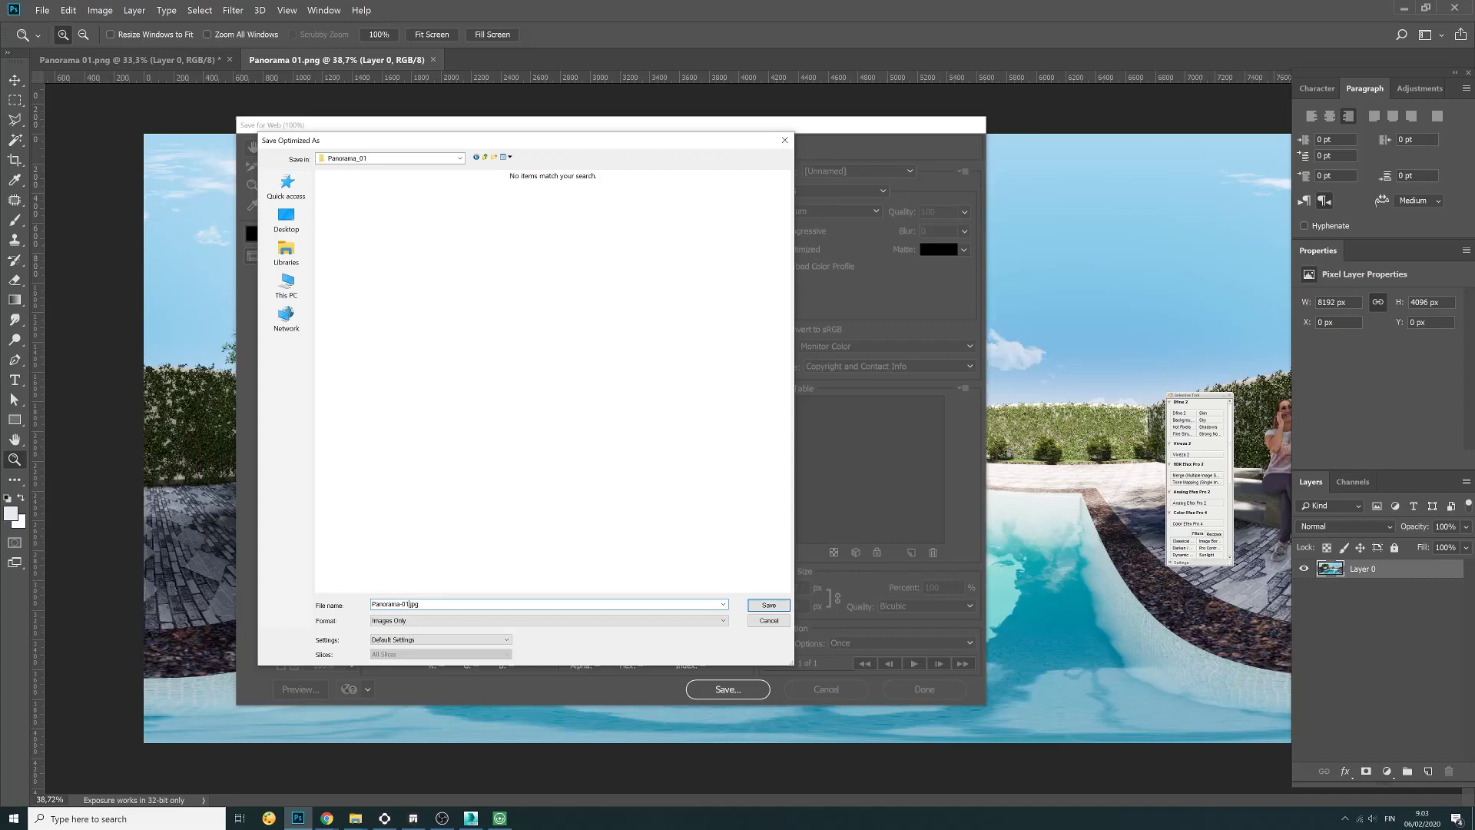
pyautogui.doubleClick(395, 603)
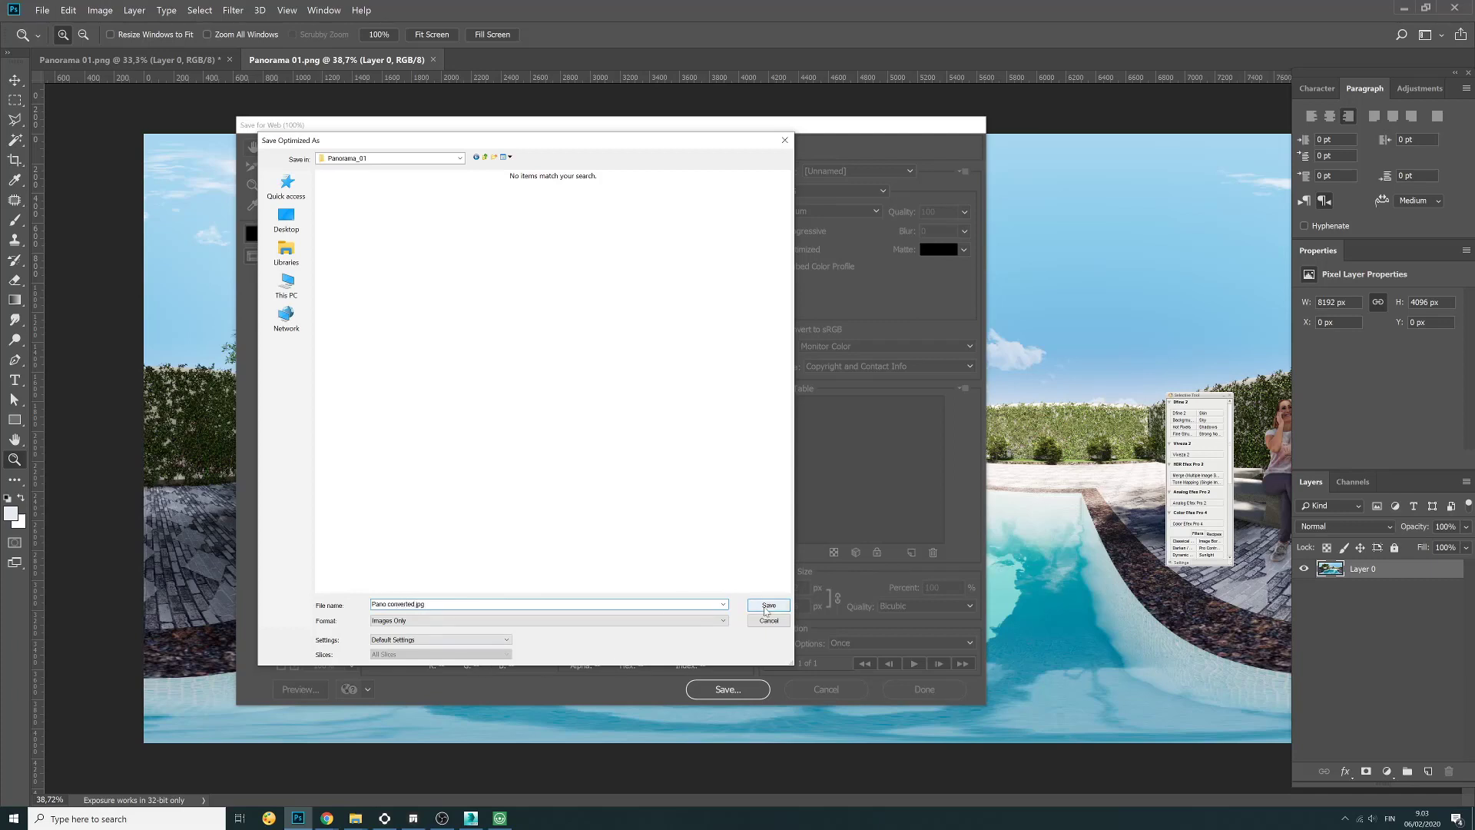
pyautogui.click(768, 605)
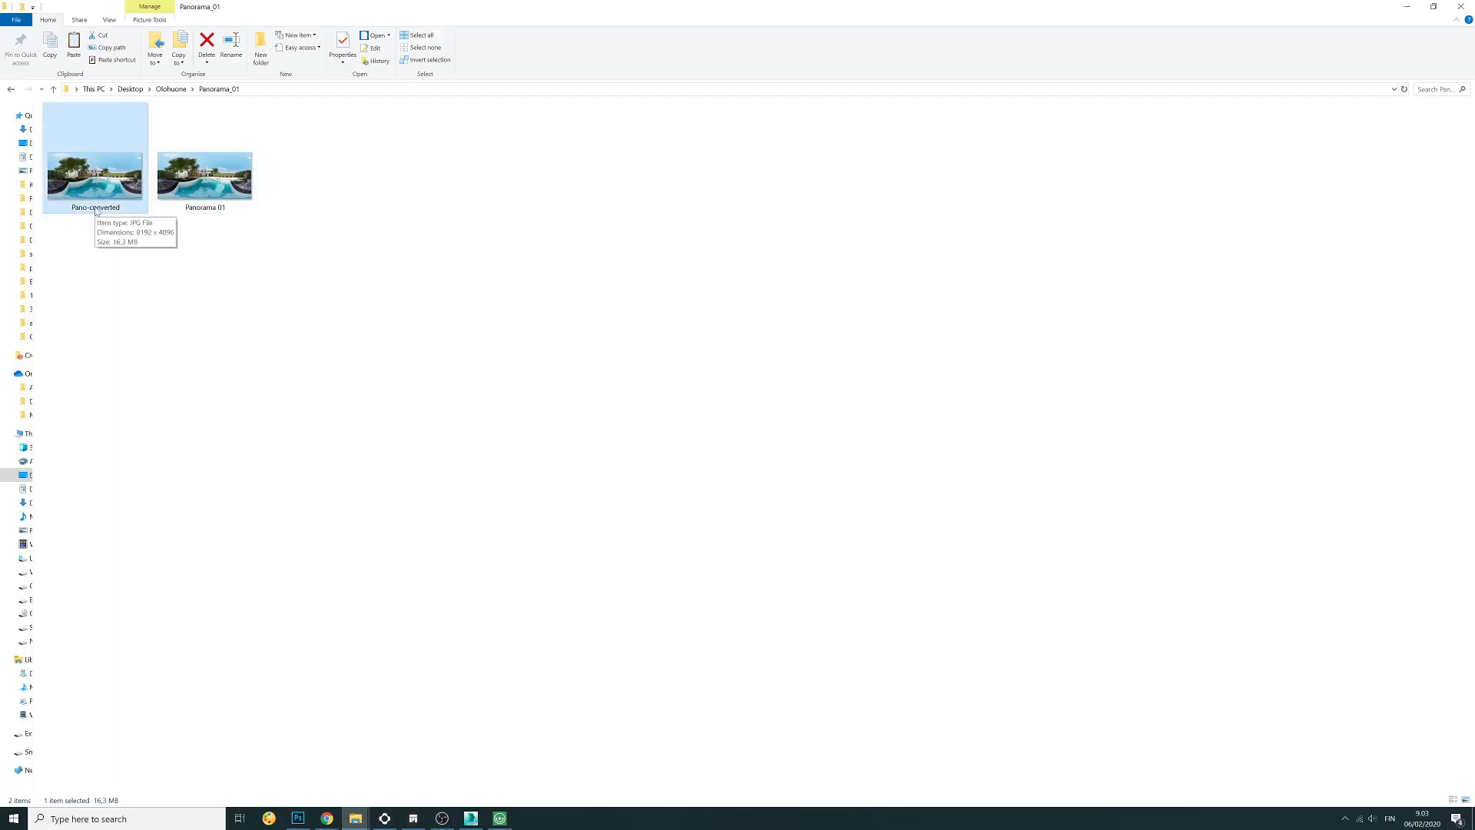
pyautogui.moveTo(227, 298)
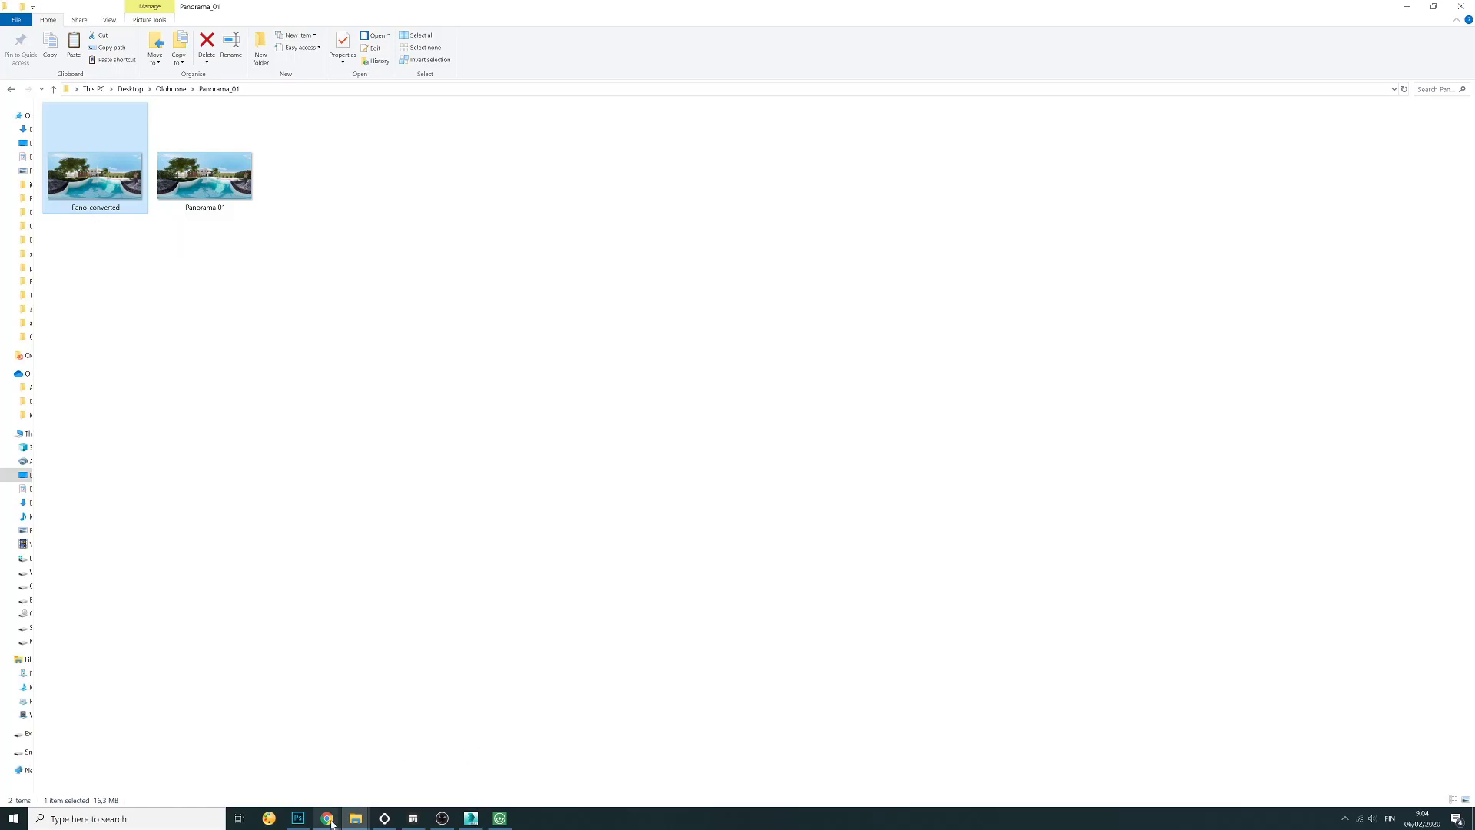
# Switch to the browser showing the Exif Fixer download page
pyautogui.click(321, 817)
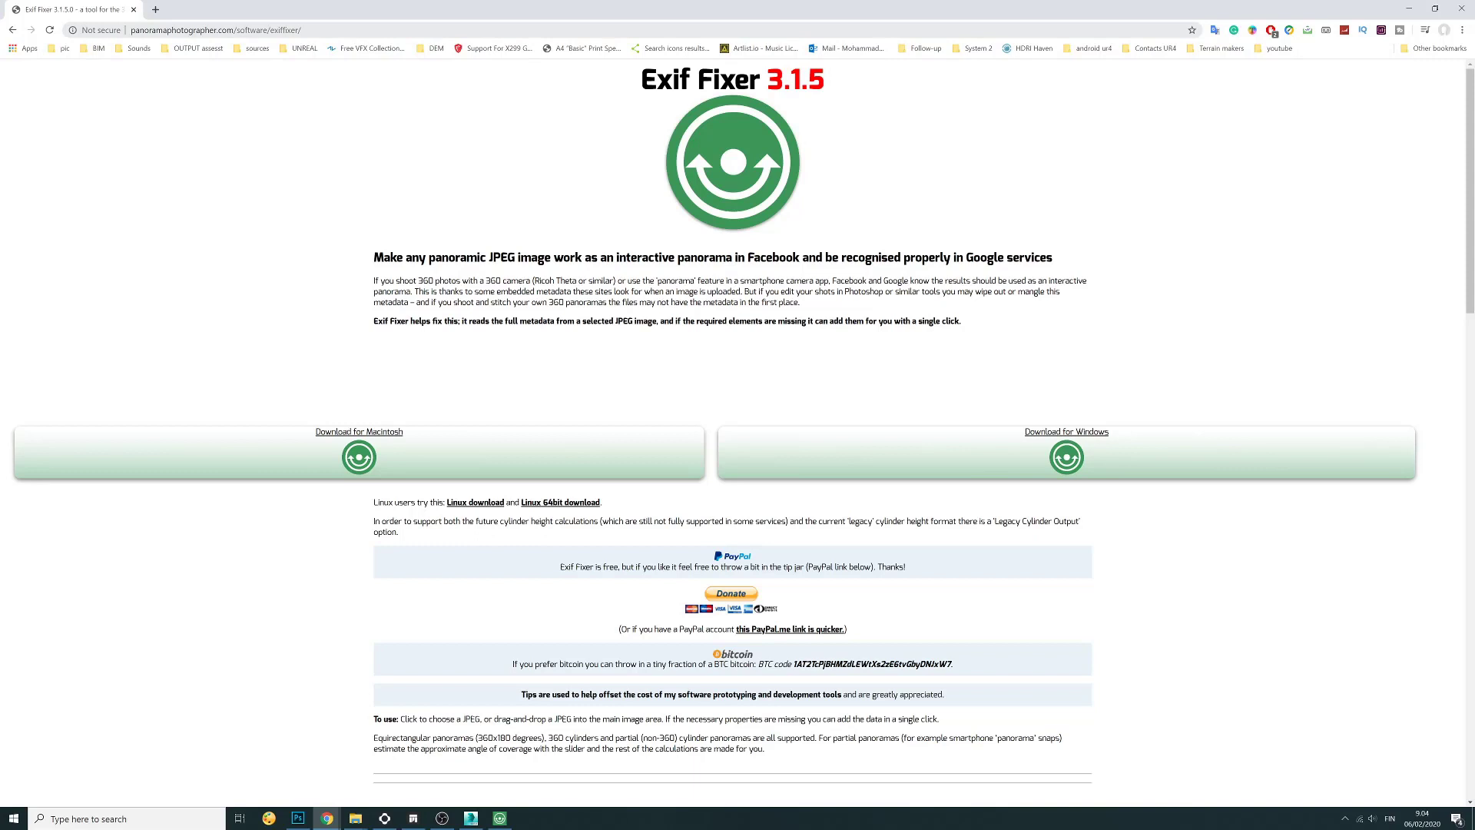
pyautogui.moveTo(633, 369)
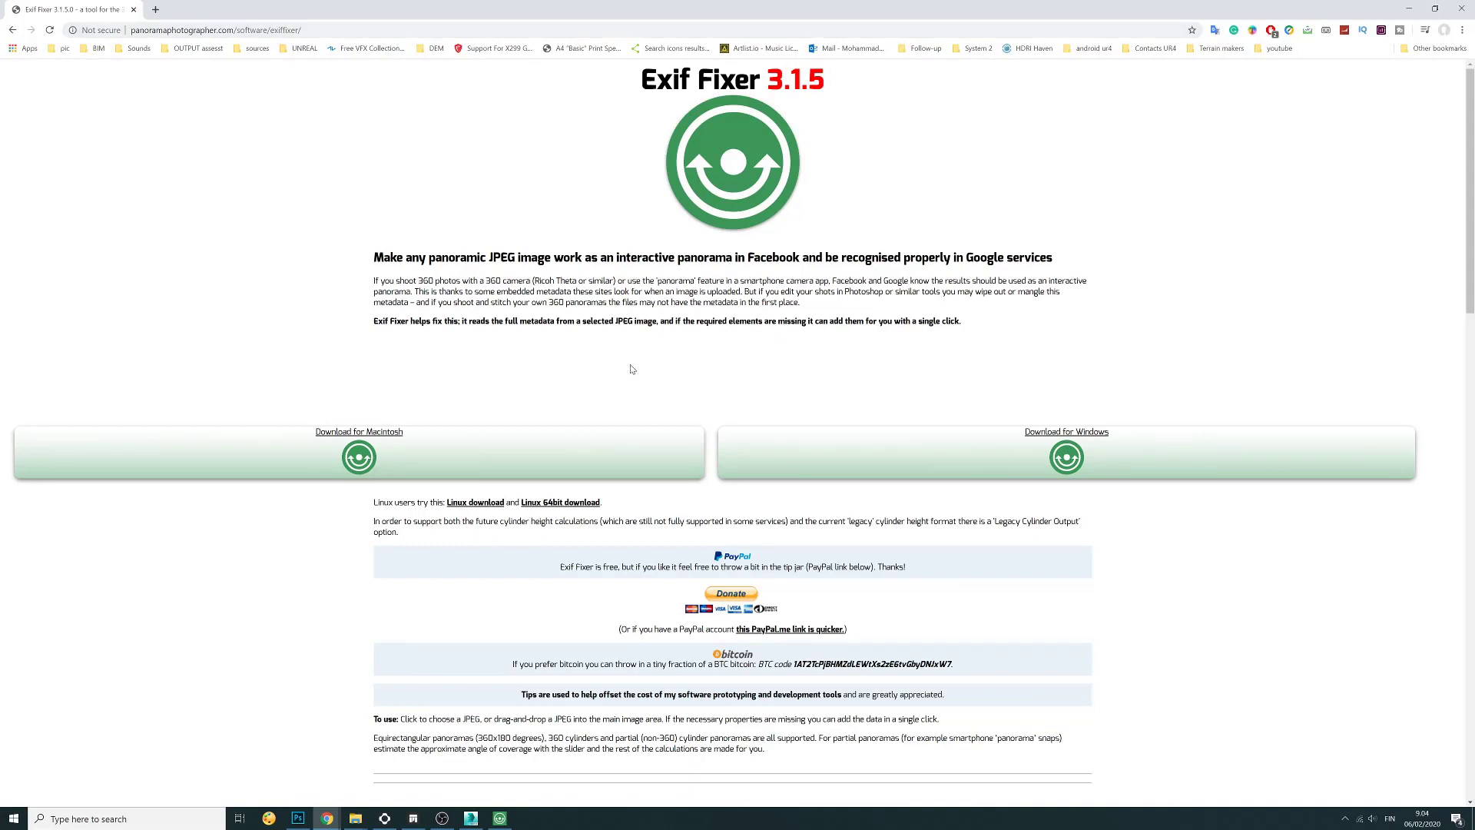
pyautogui.moveTo(313, 458)
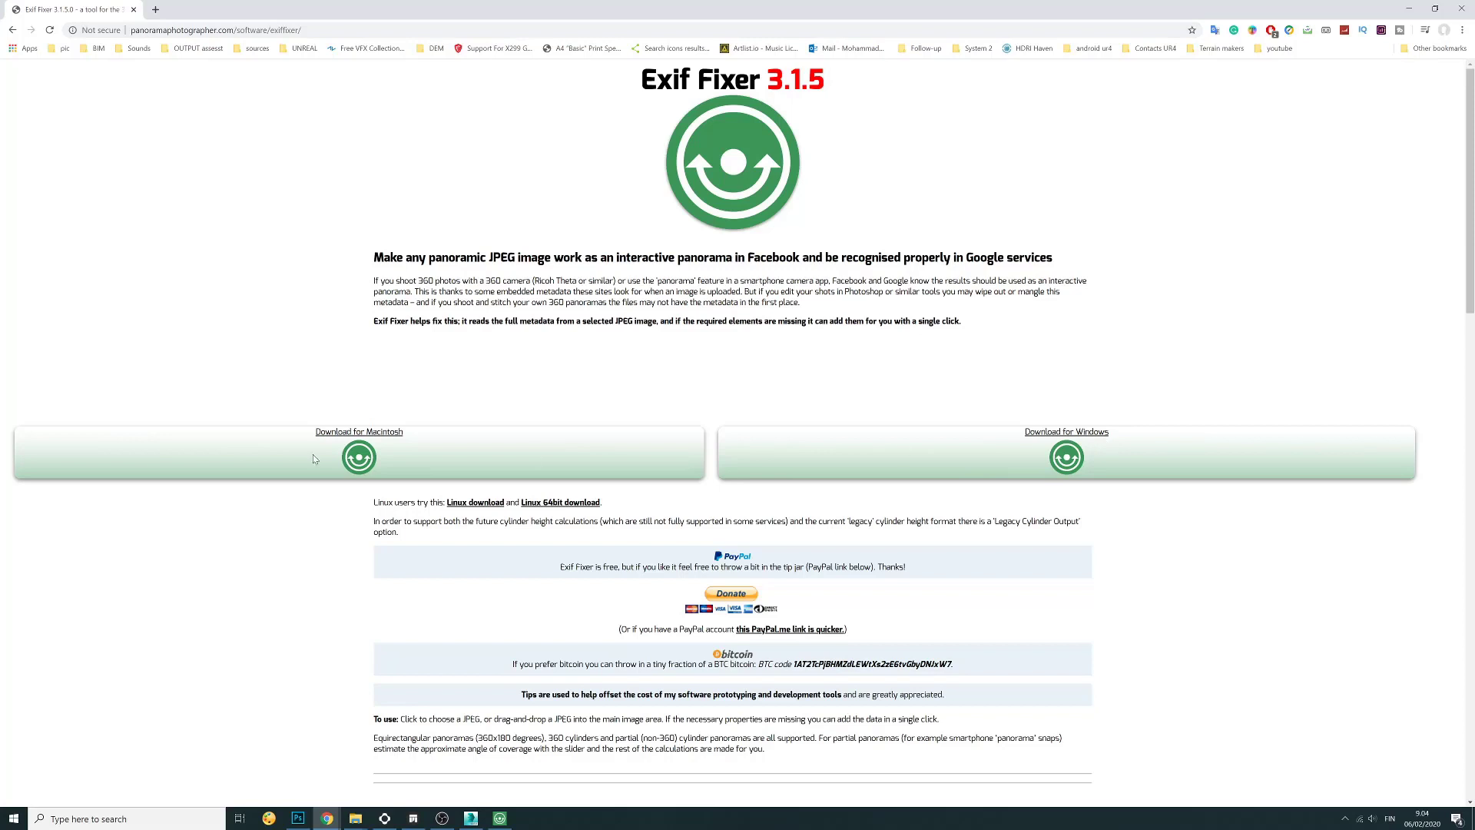
pyautogui.moveTo(1059, 439)
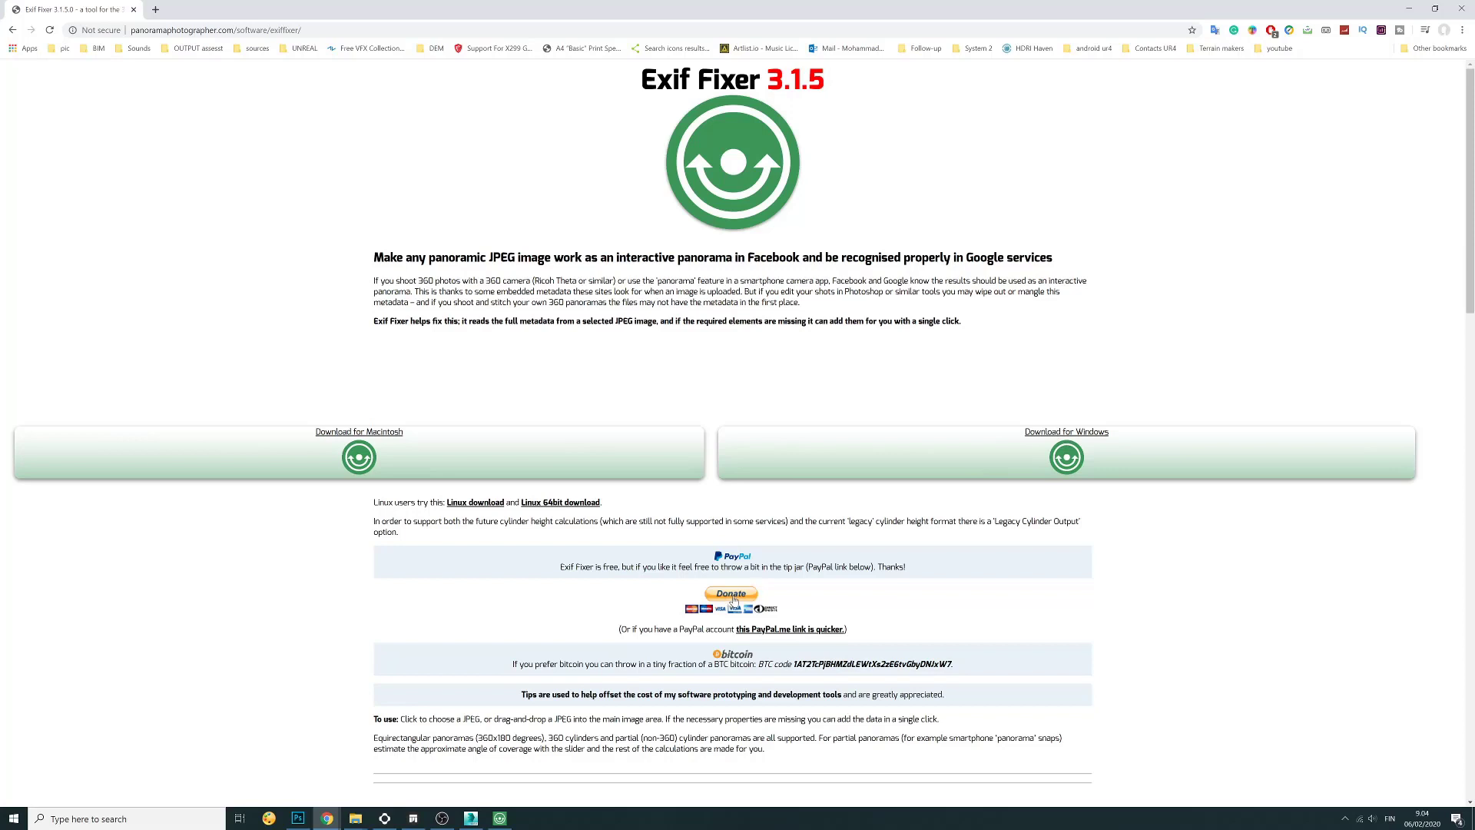
pyautogui.moveTo(1091, 433)
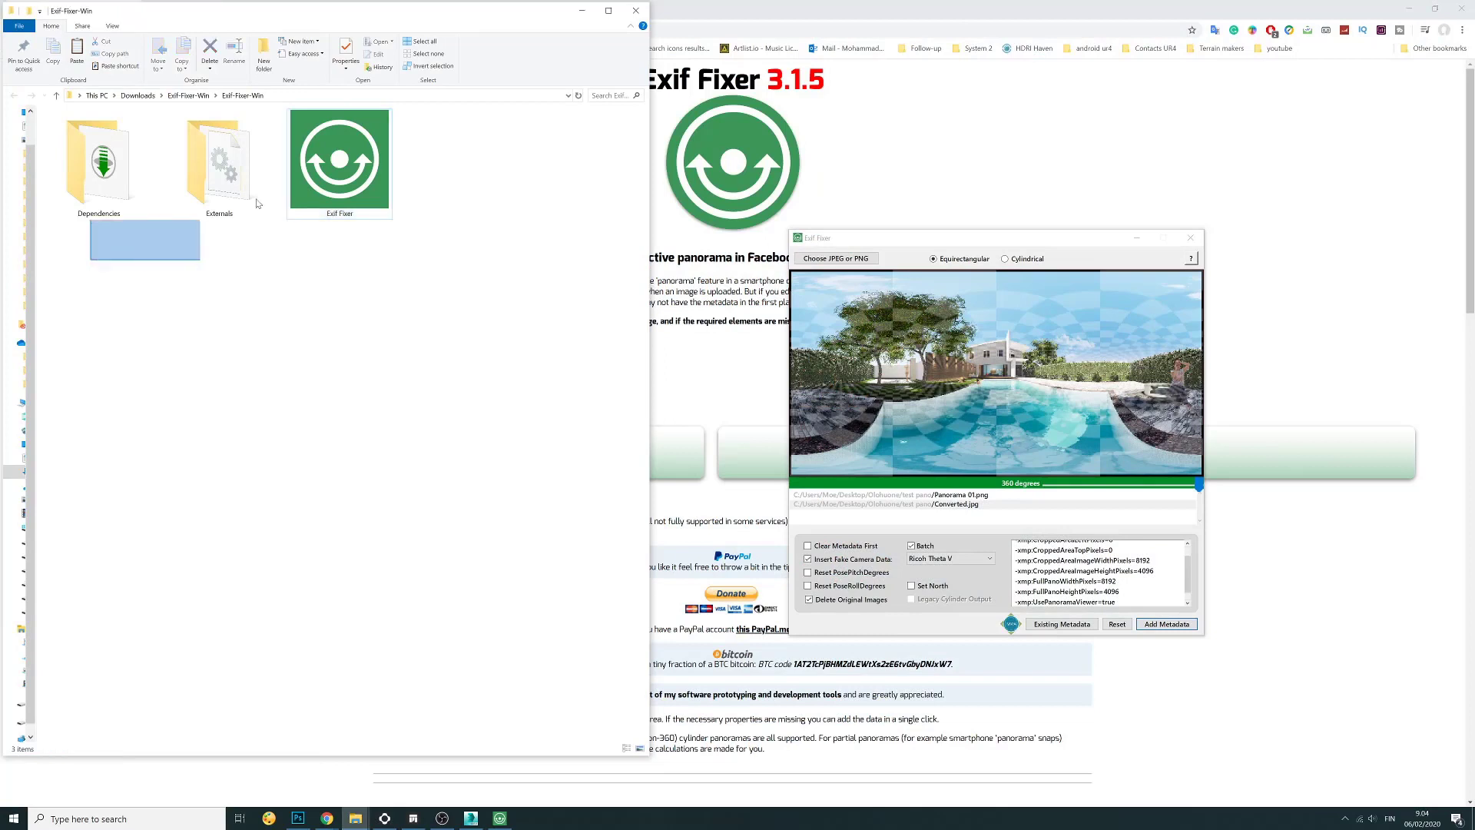
# Close the program folder, position Exif Fixer and start choosing a JPEG or PNG
pyautogui.click(338, 161)
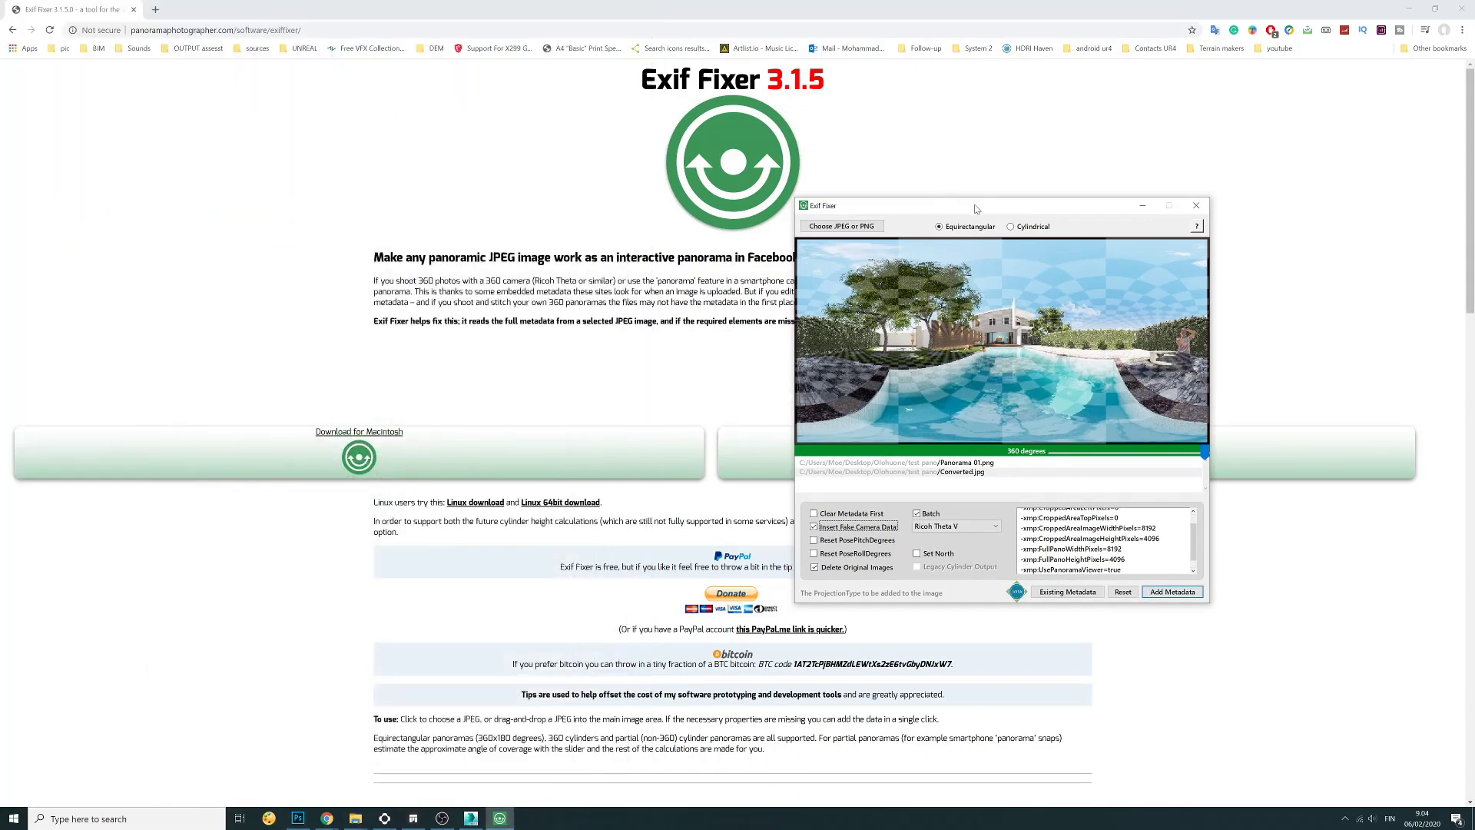
pyautogui.moveTo(975, 204); pyautogui.dragTo(931, 147)
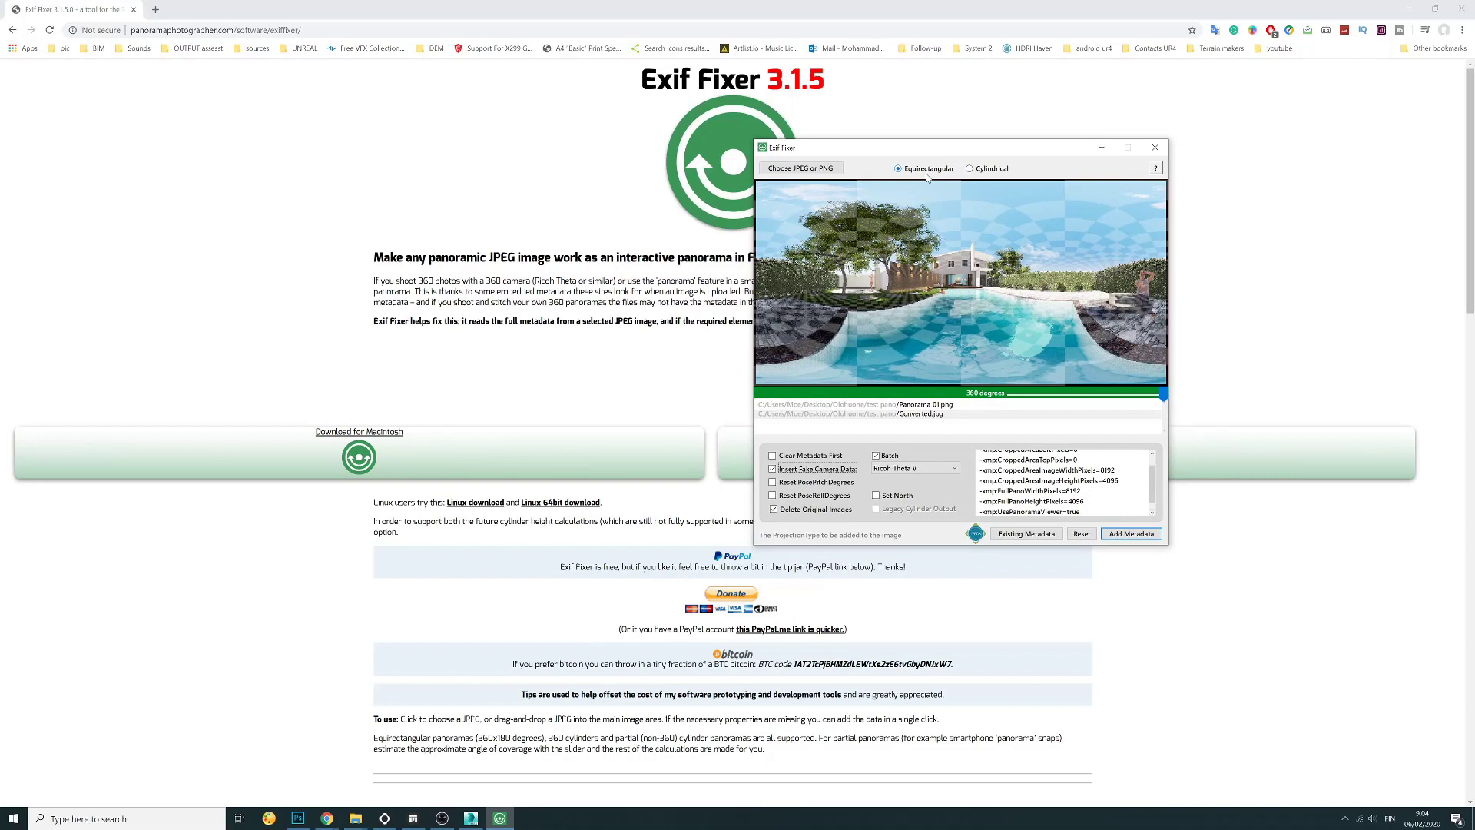
pyautogui.moveTo(923, 172)
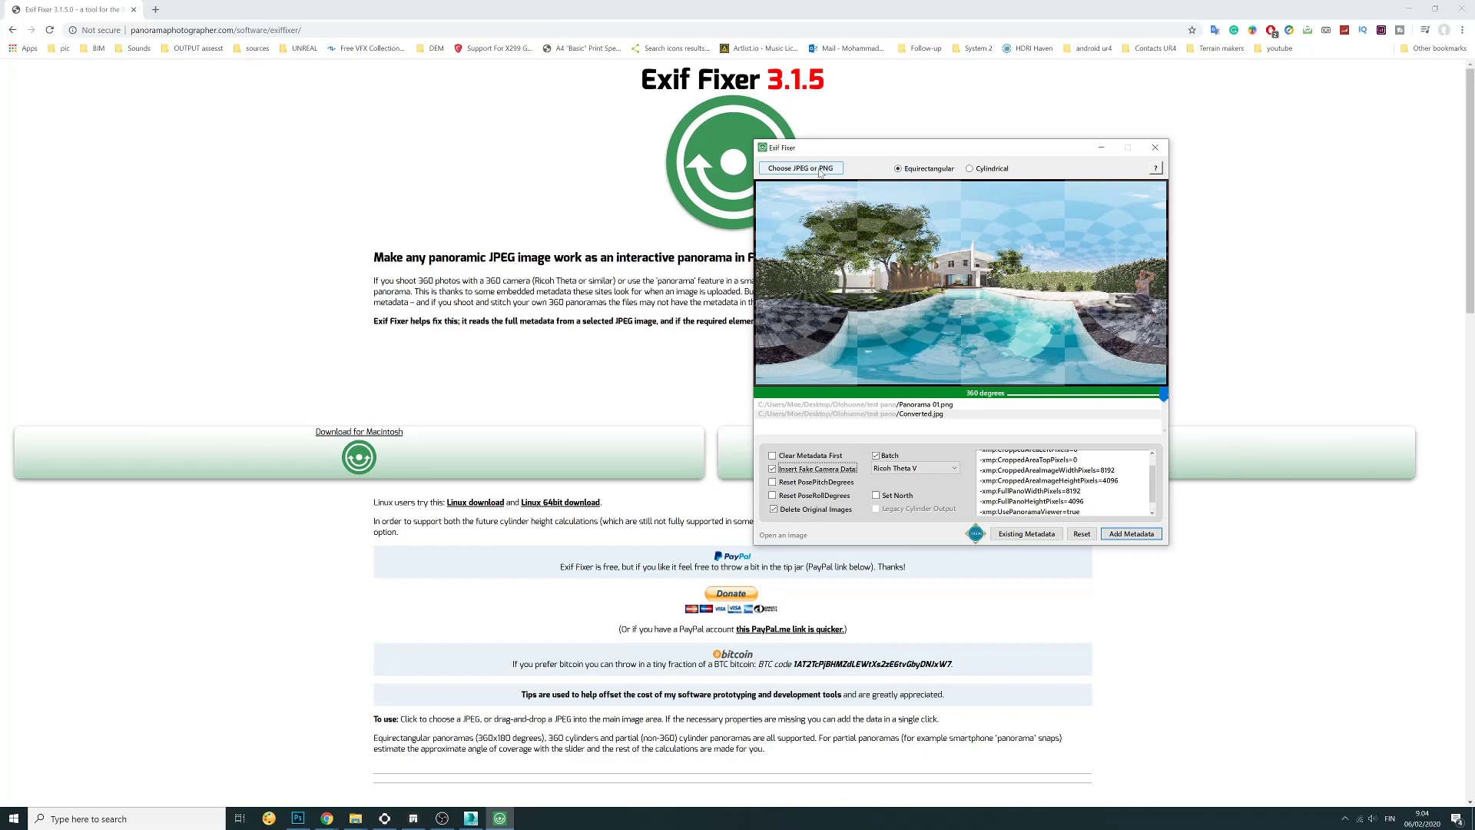
pyautogui.click(801, 168)
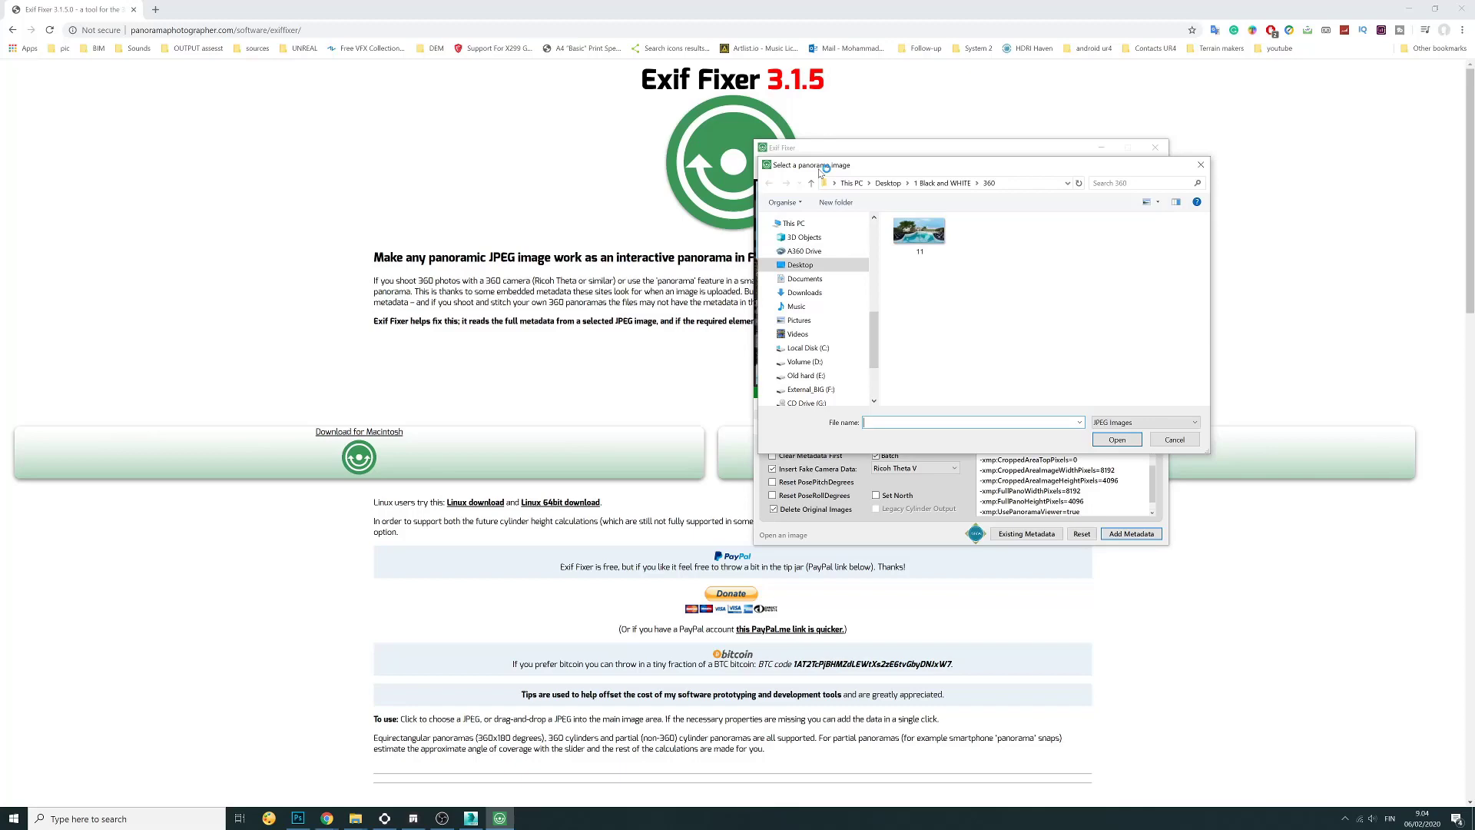
pyautogui.moveTo(1201, 166)
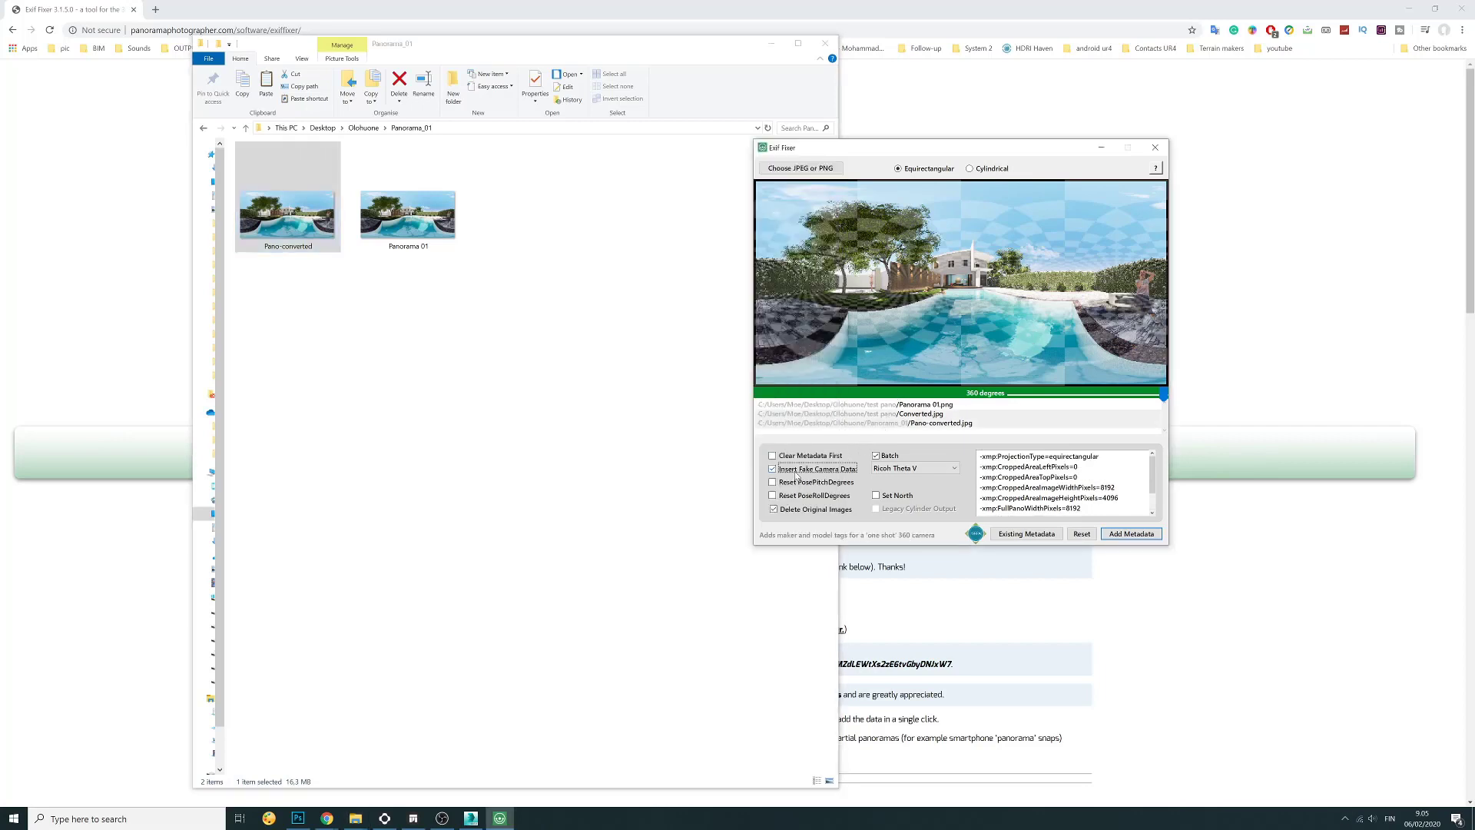
# Untick Insert Fake Camera Data for the loaded Pano-converted.jpg
pyautogui.click(771, 468)
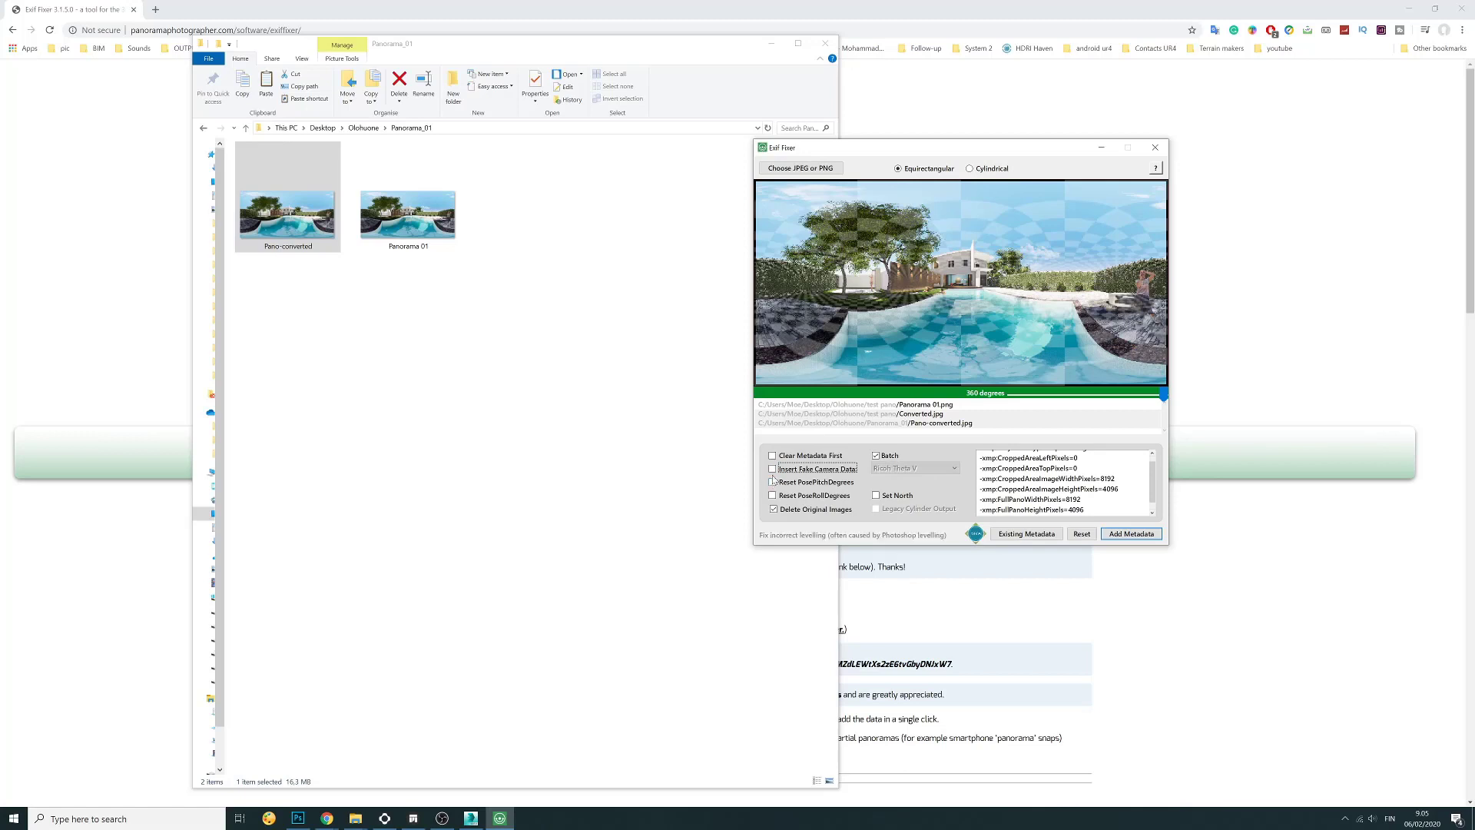
pyautogui.moveTo(778, 473)
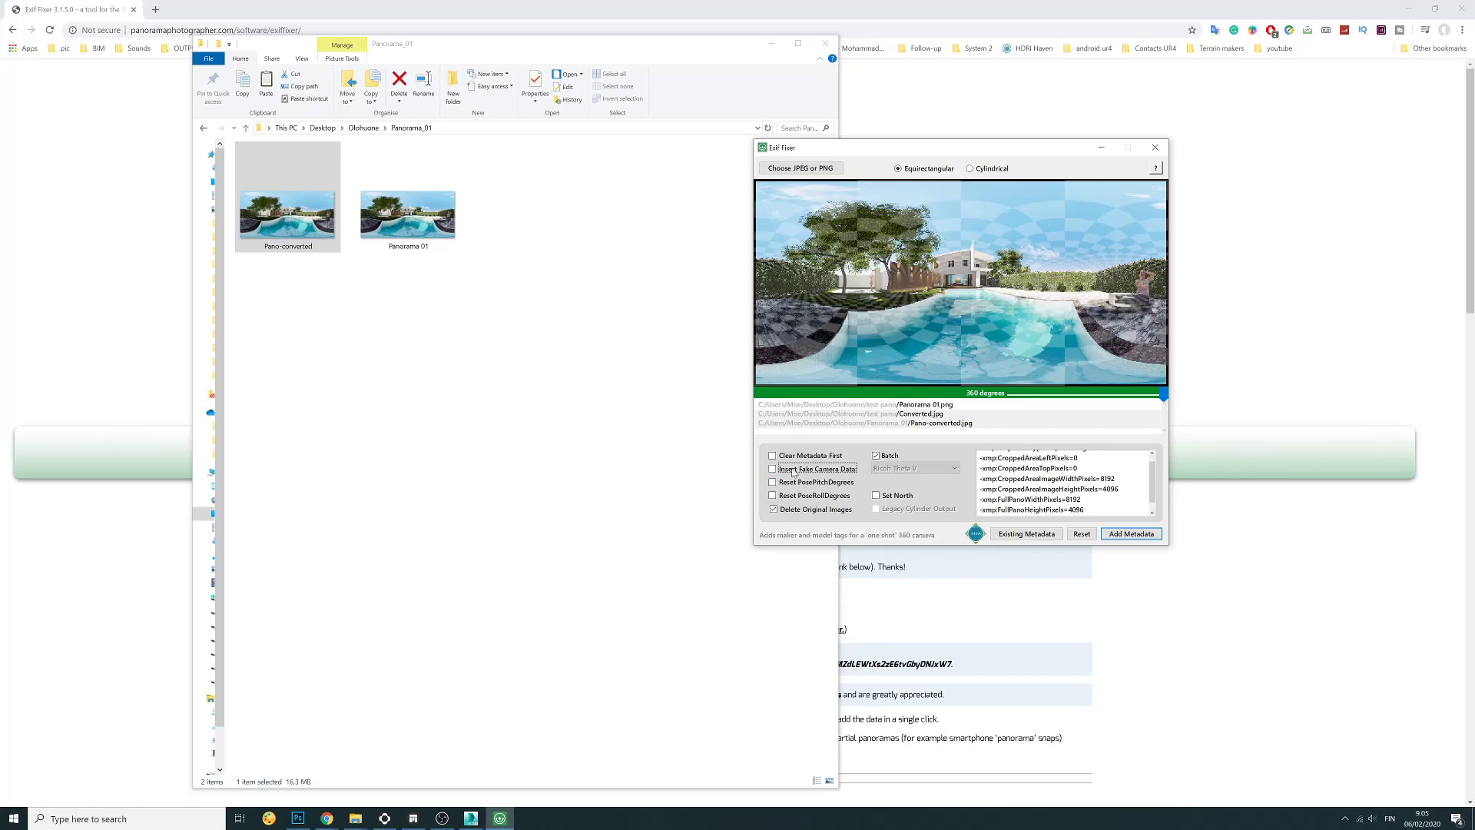
# Re-enable fake camera data and keep Ricoh Theta V as the camera model
pyautogui.click(771, 469)
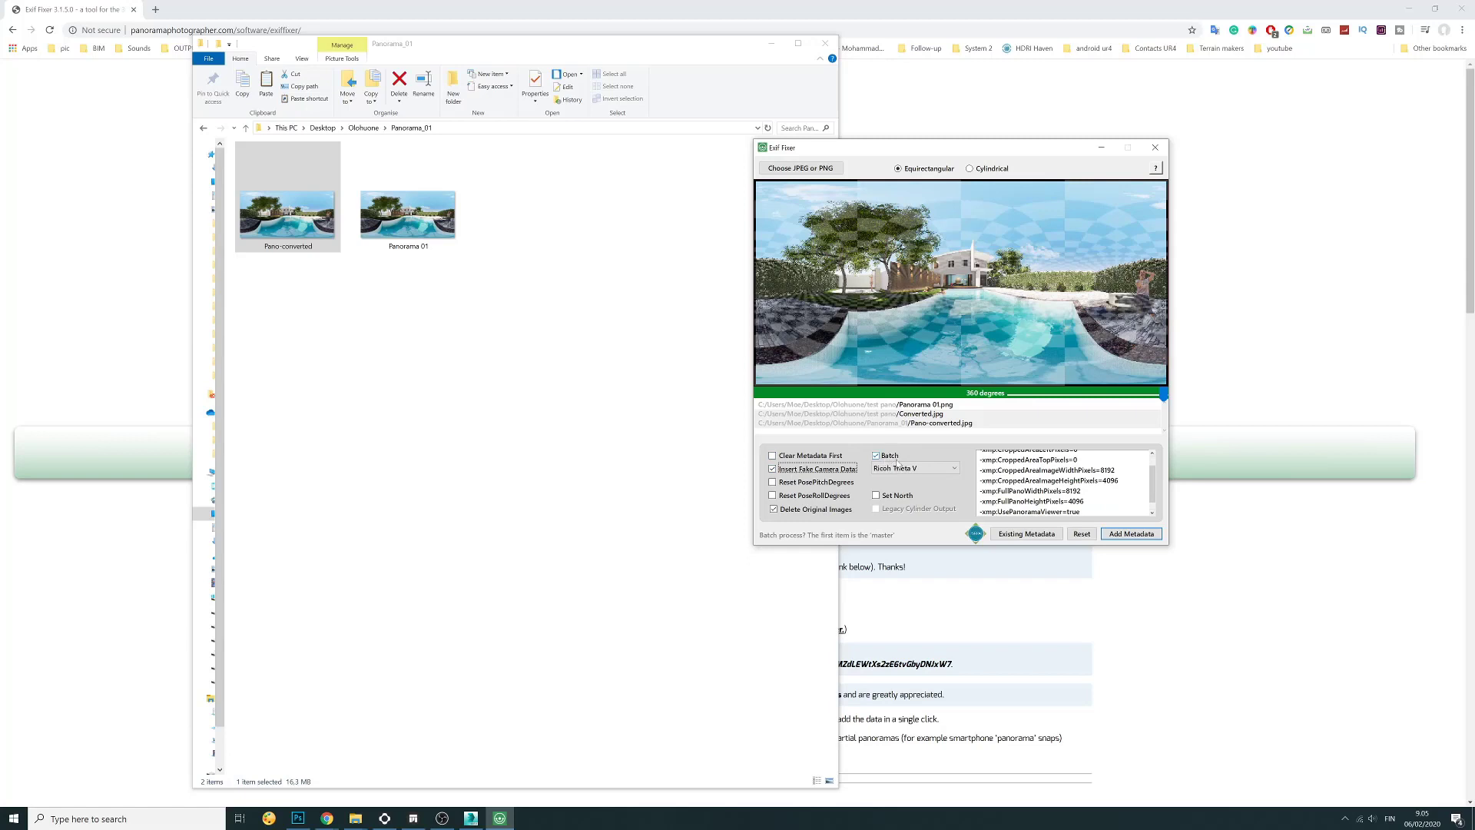
pyautogui.click(914, 467)
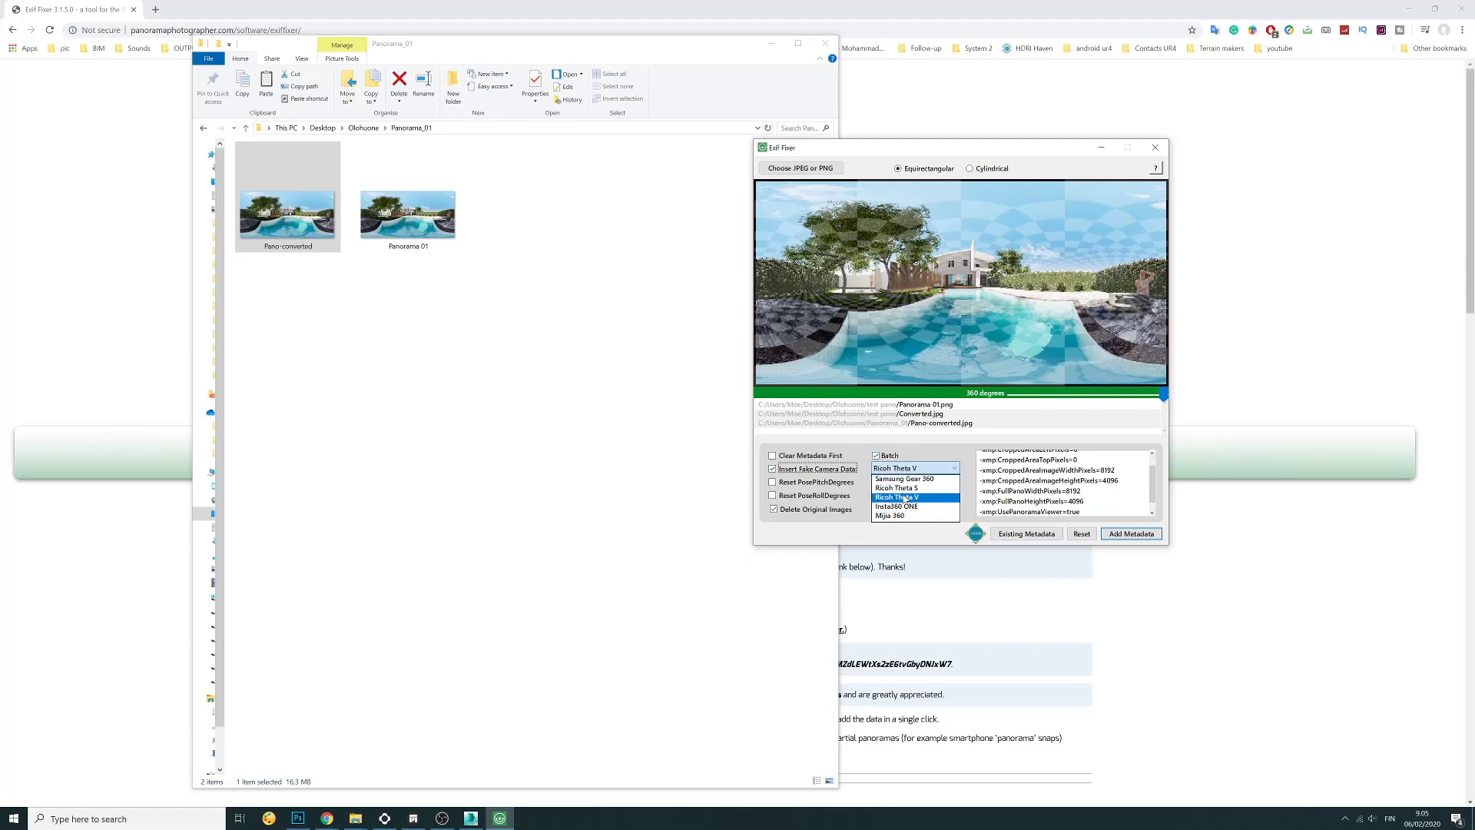
pyautogui.click(903, 480)
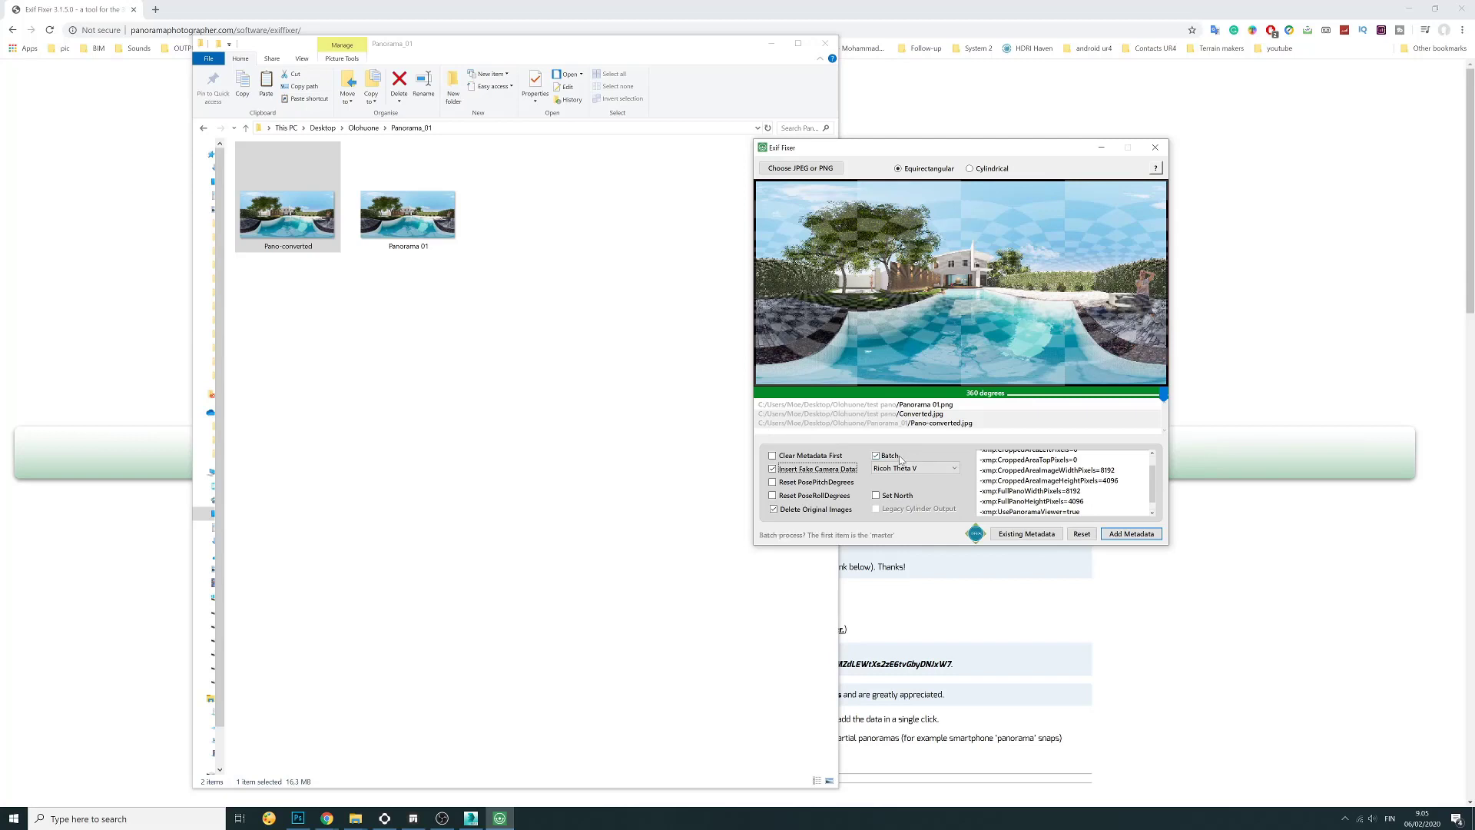
pyautogui.click(943, 467)
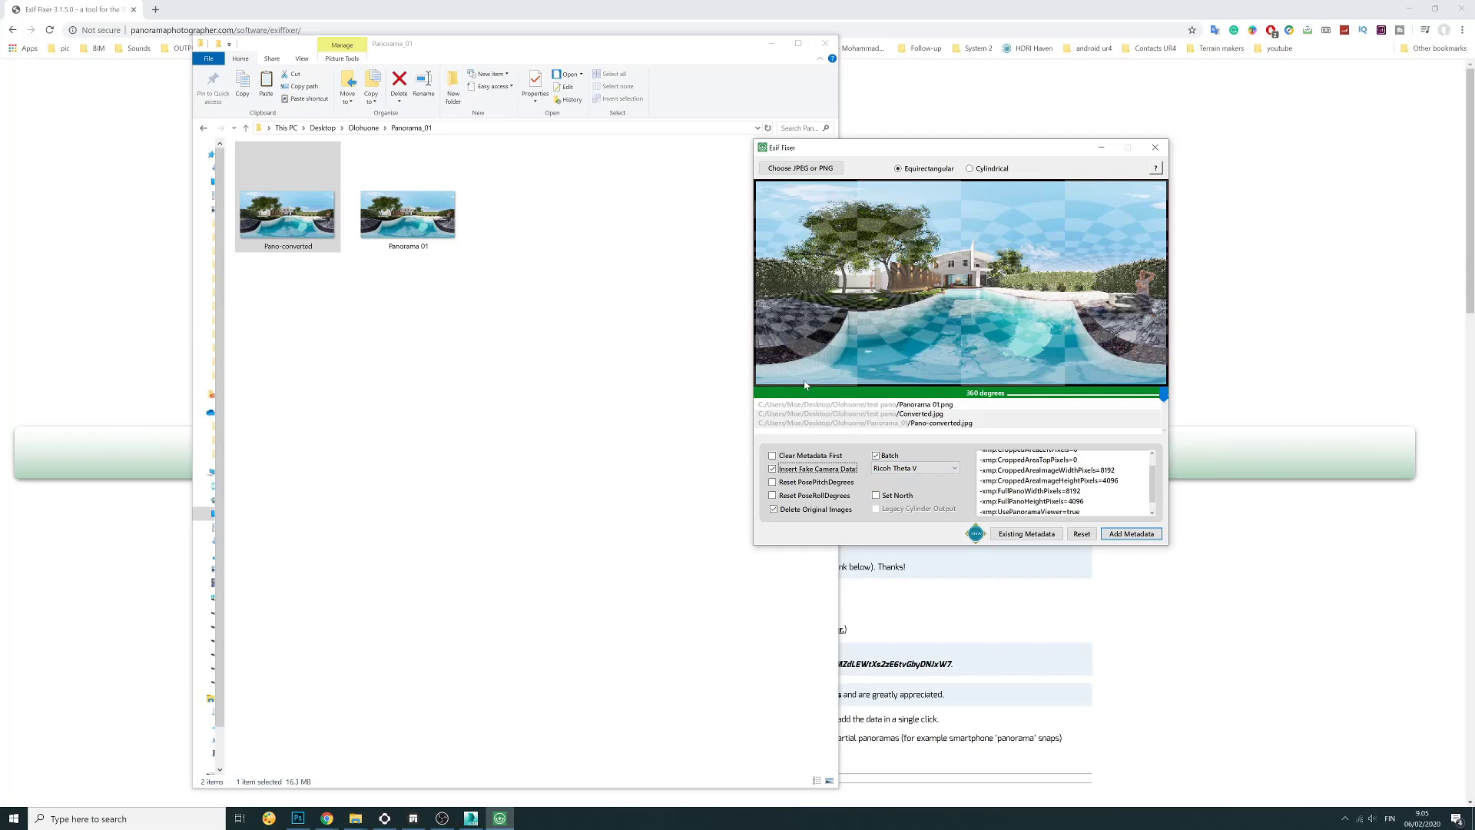
pyautogui.moveTo(476, 187)
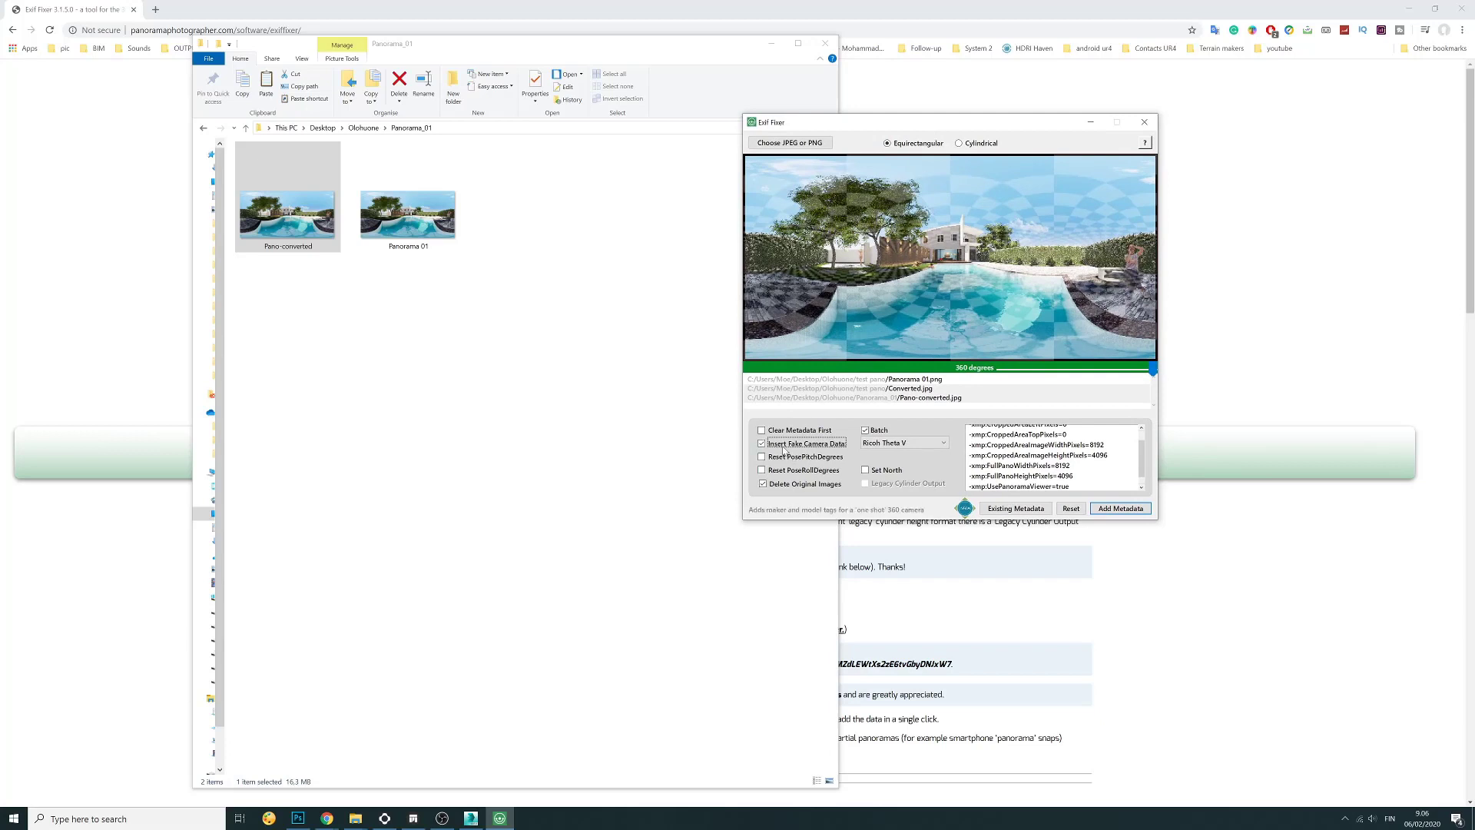
pyautogui.click(937, 442)
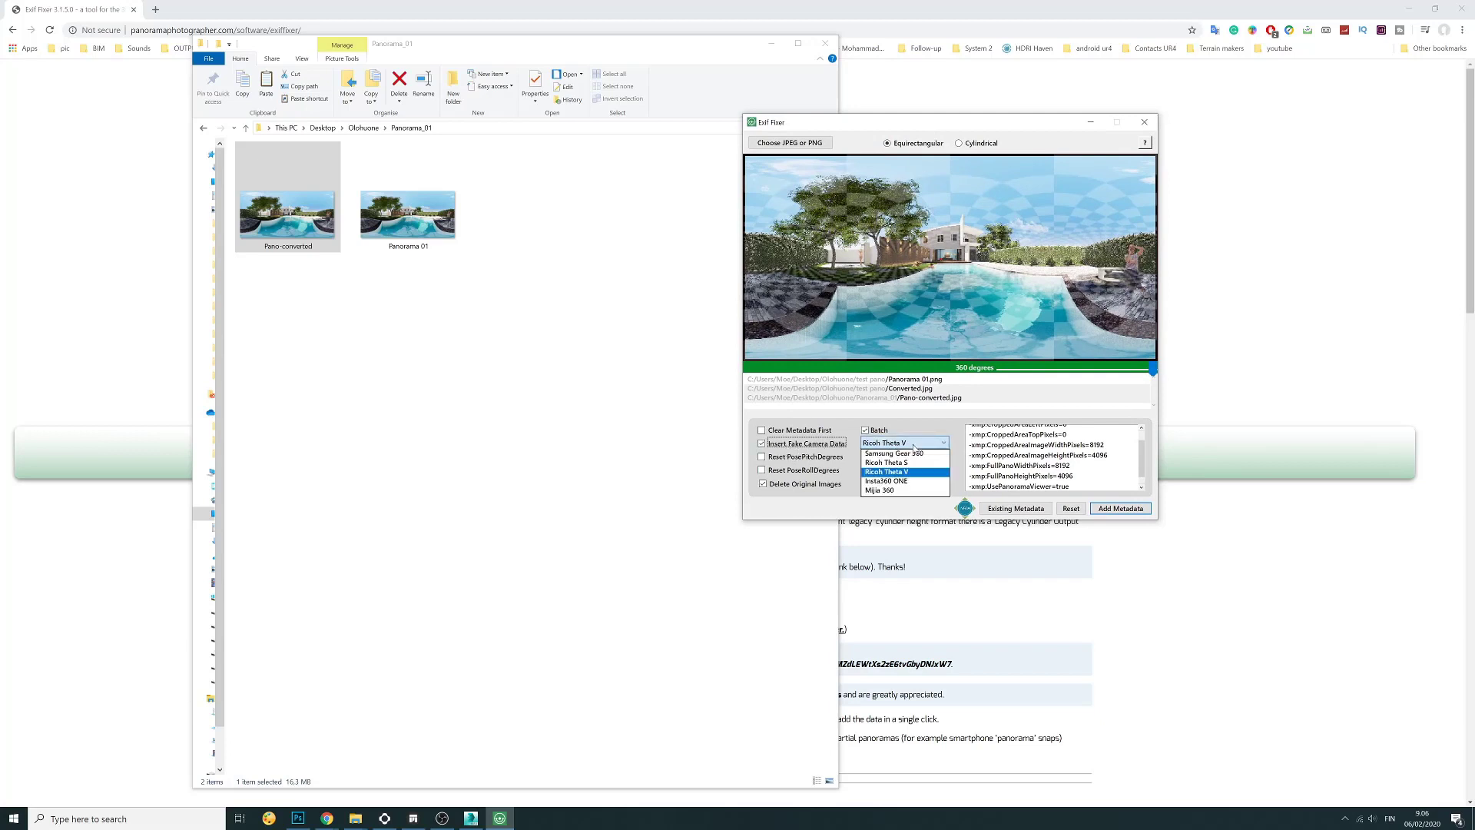
pyautogui.click(887, 472)
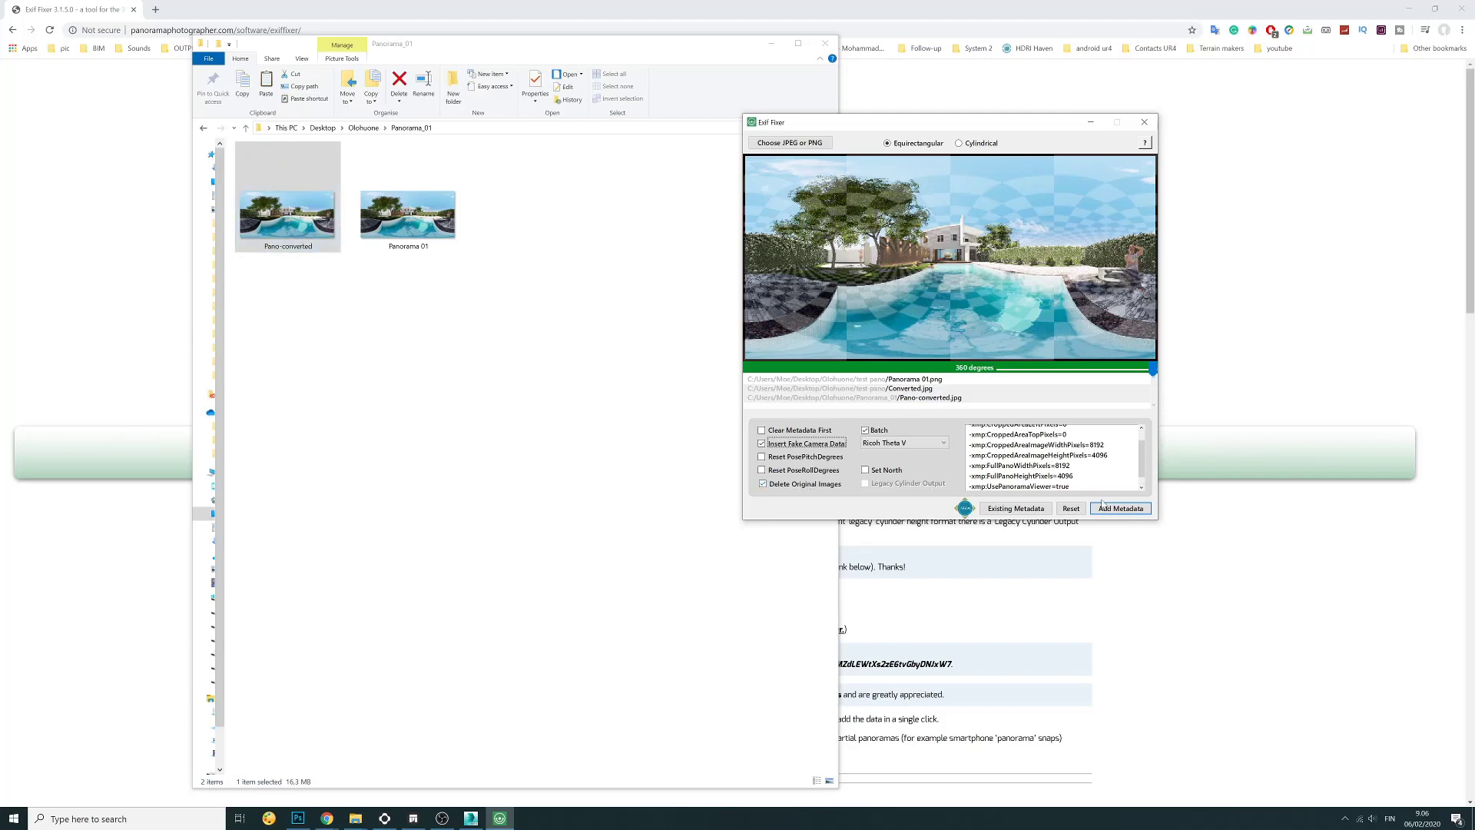
# Add the 360 metadata via Exif Fixer and select the refreshed Pano-converted.jpg in Panorama_01
pyautogui.click(1120, 507)
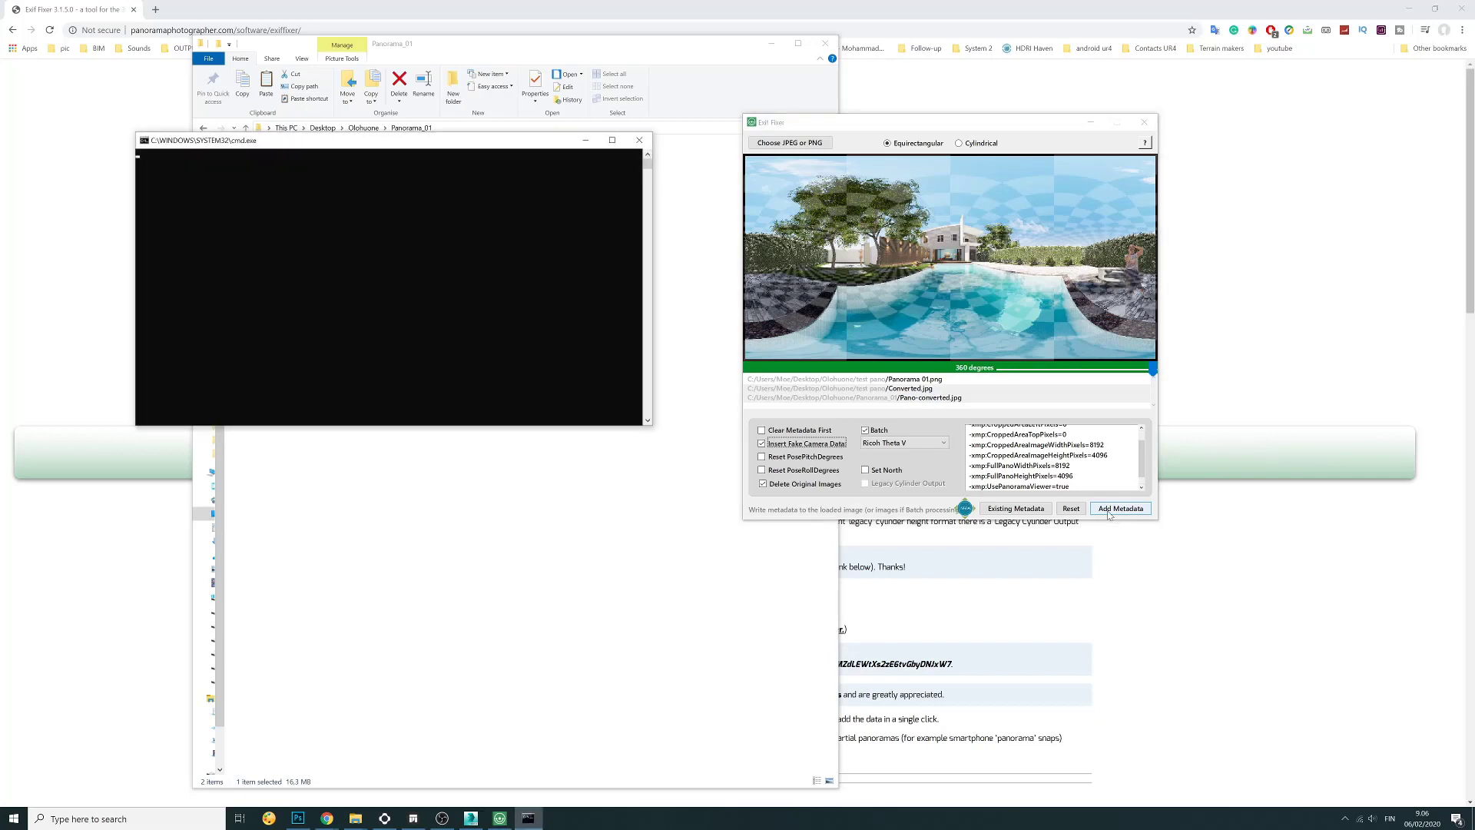
pyautogui.click(639, 138)
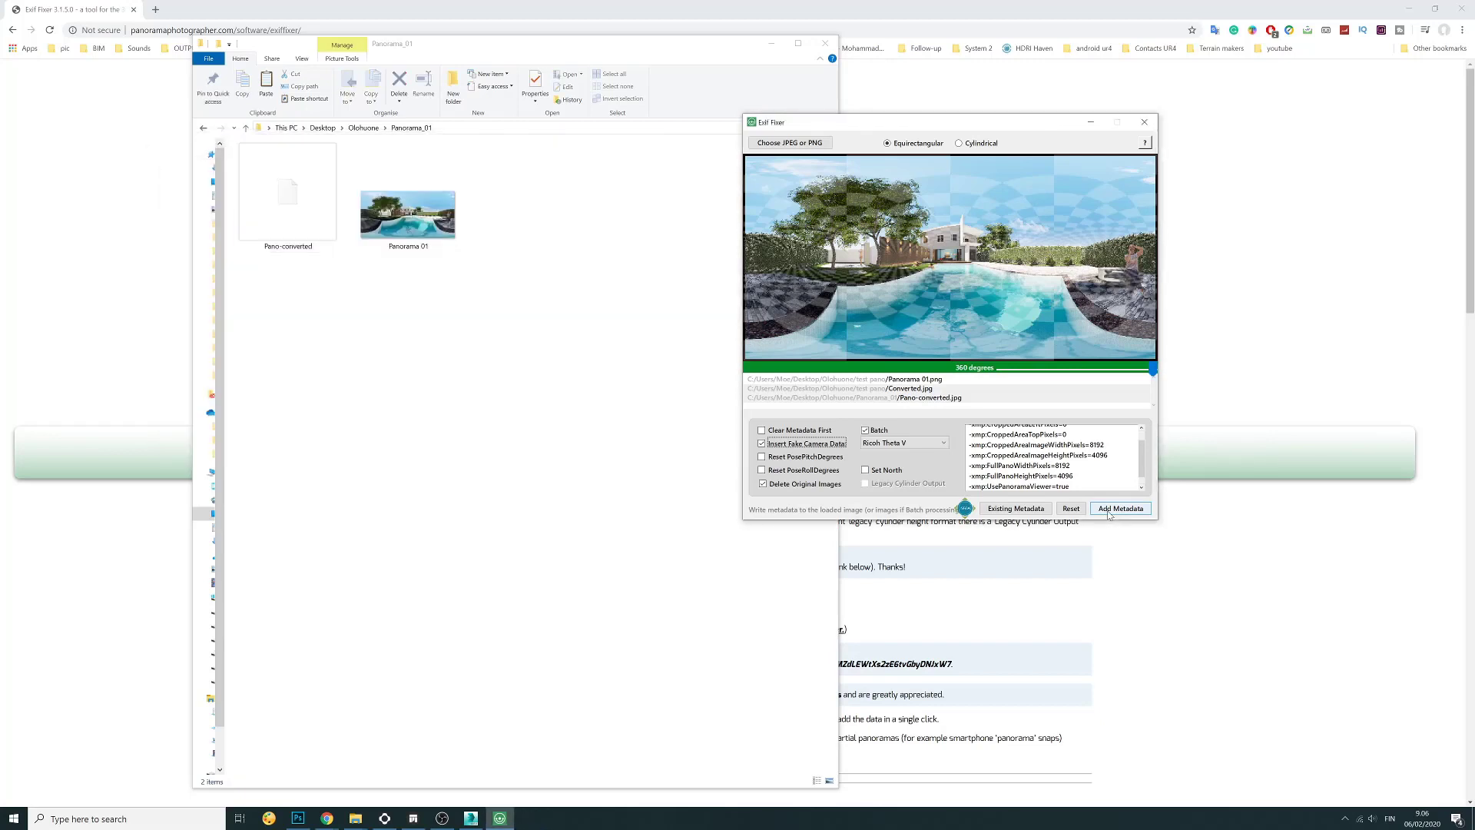
pyautogui.click(1120, 507)
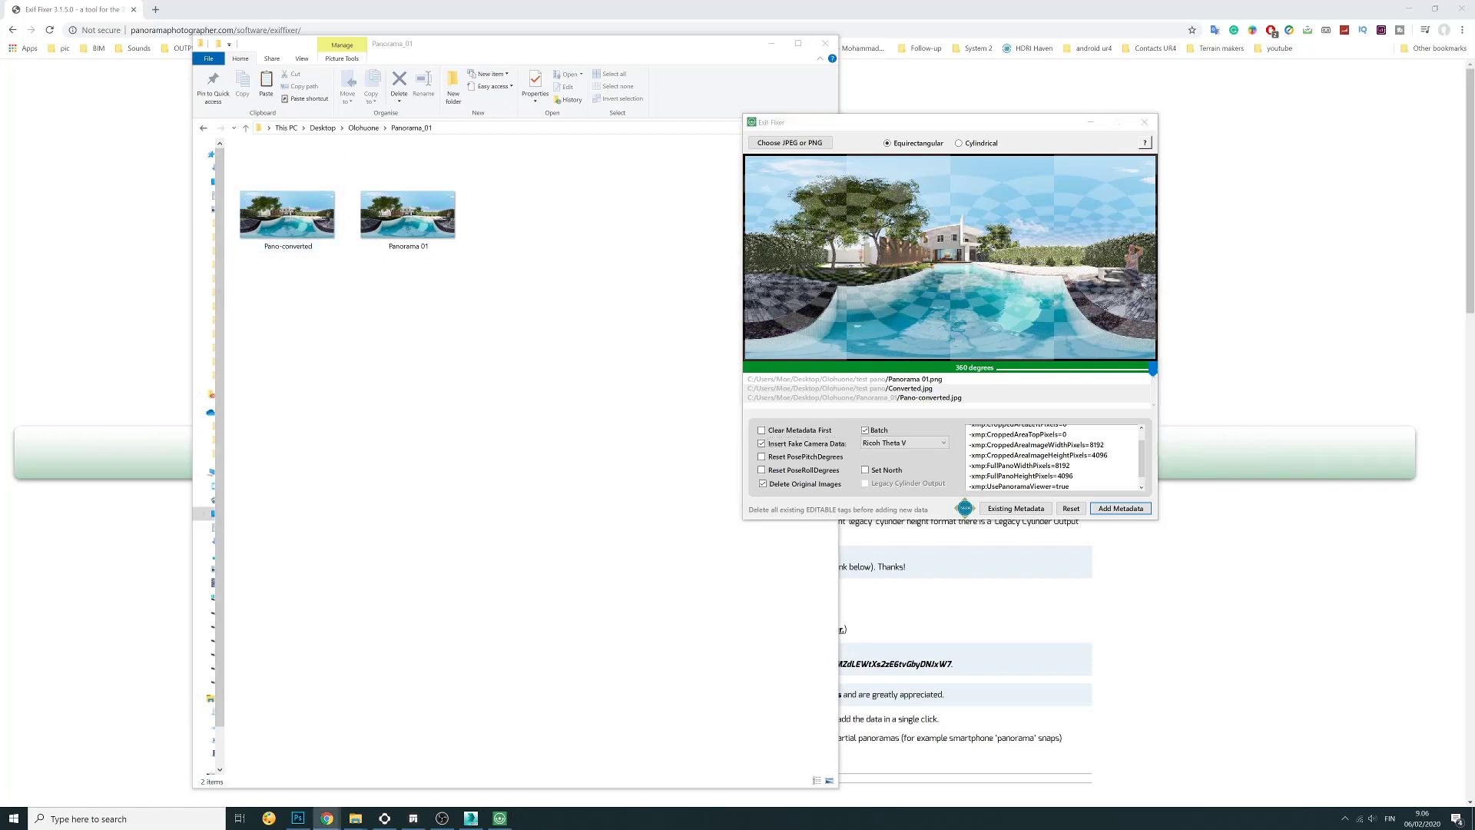
pyautogui.click(287, 215)
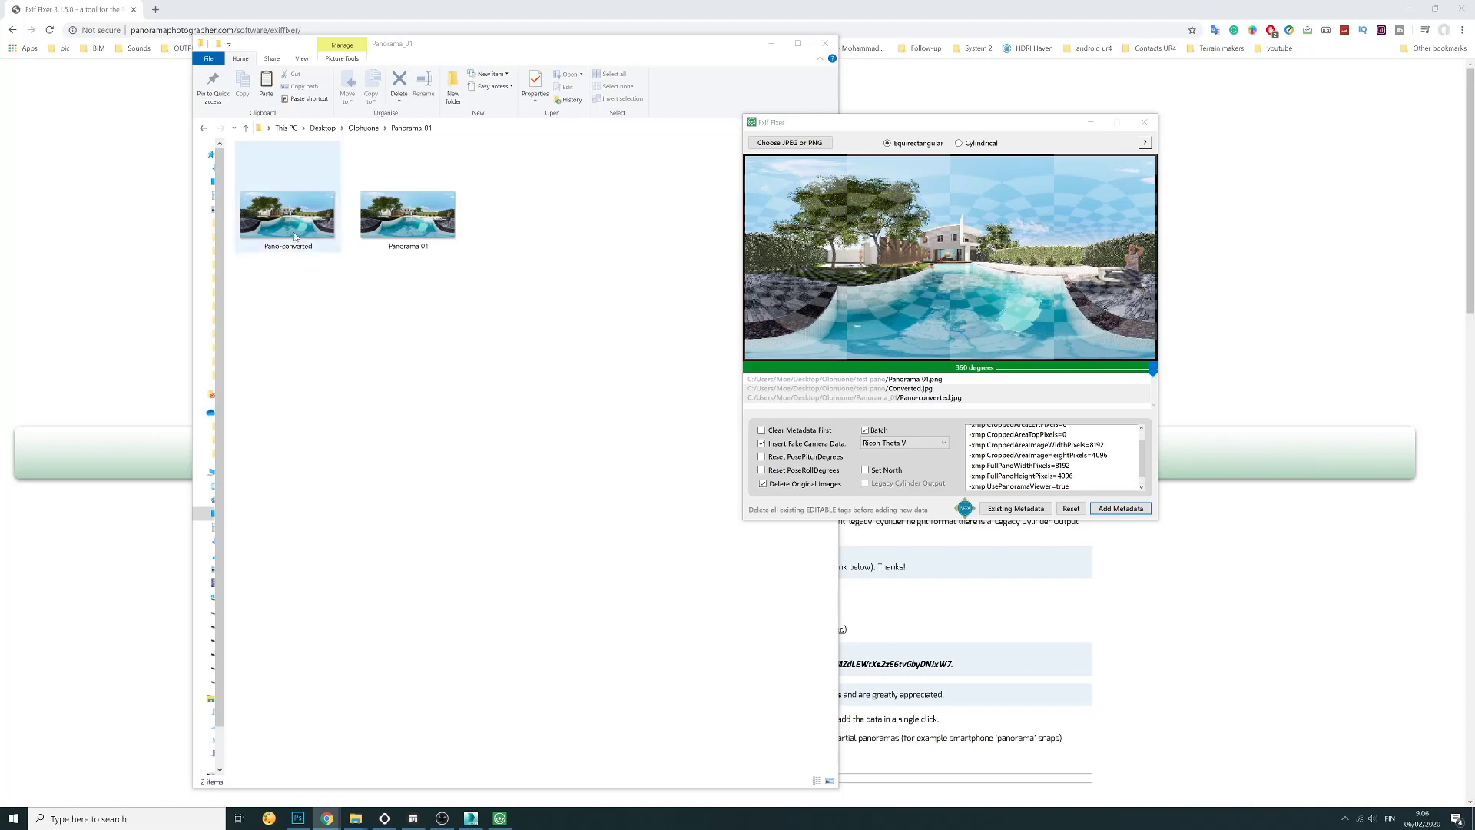
pyautogui.click(287, 215)
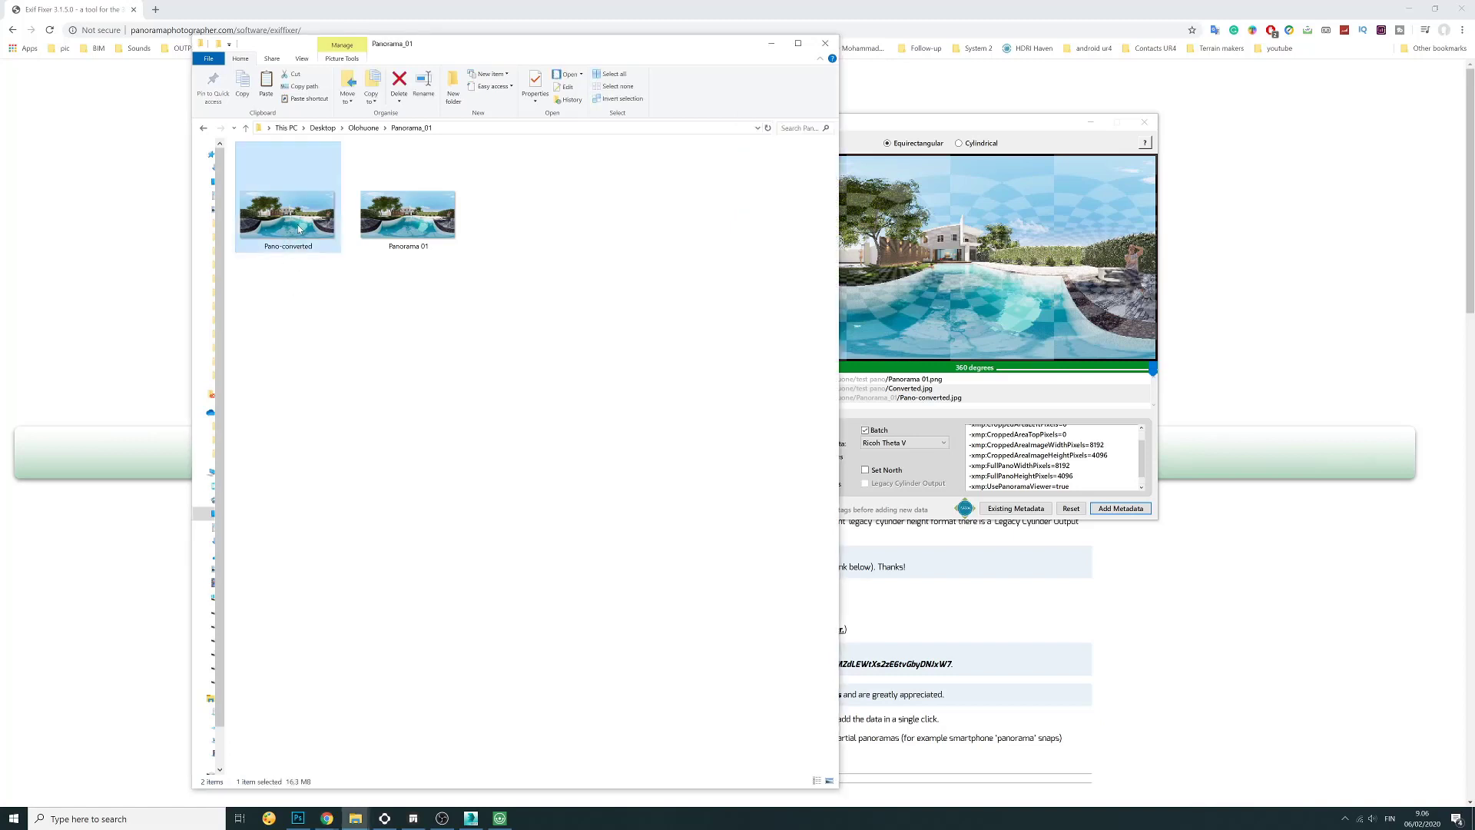